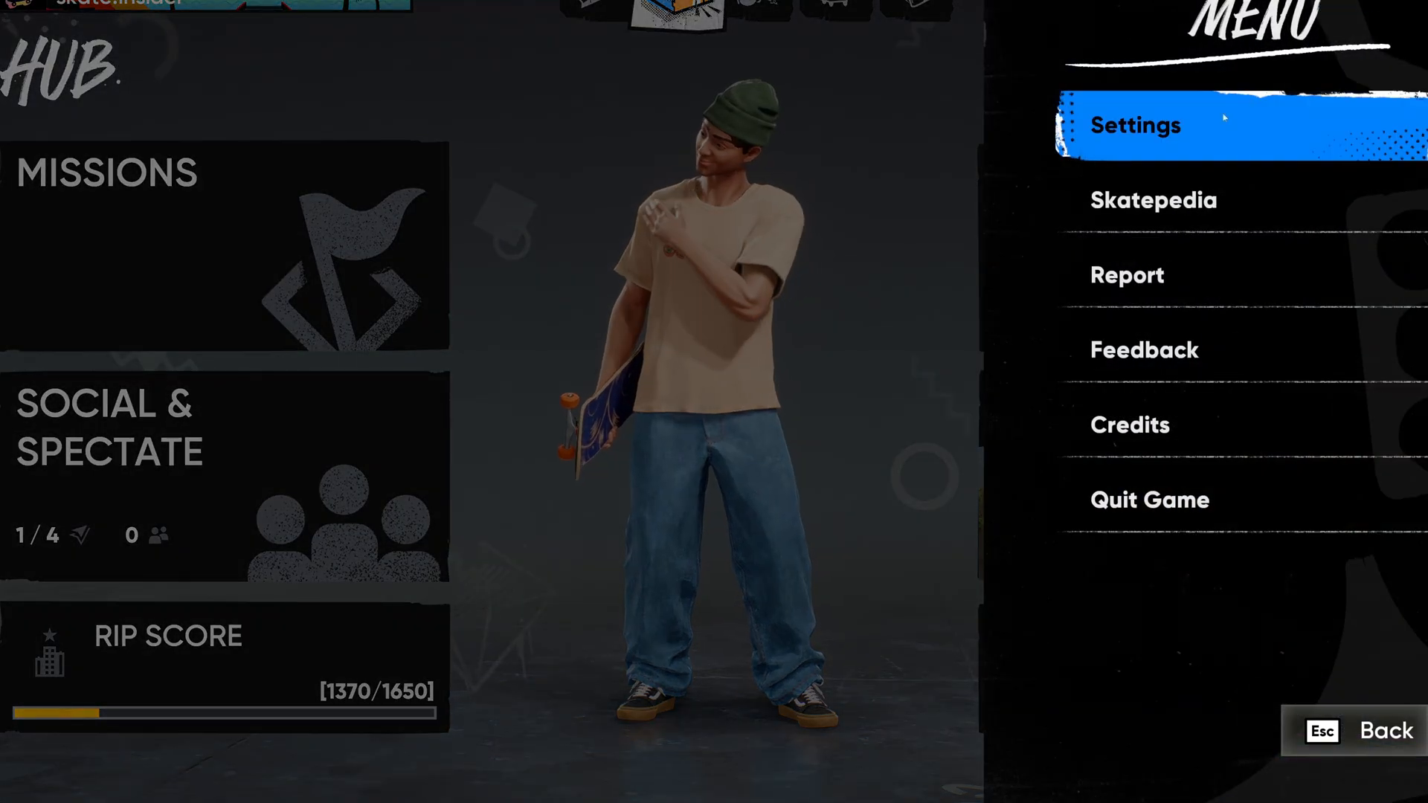
Step: In Graphics settings, raise DLSS from Ultra Performance through Performance and Balanced to Quality
left_click(1133, 125)
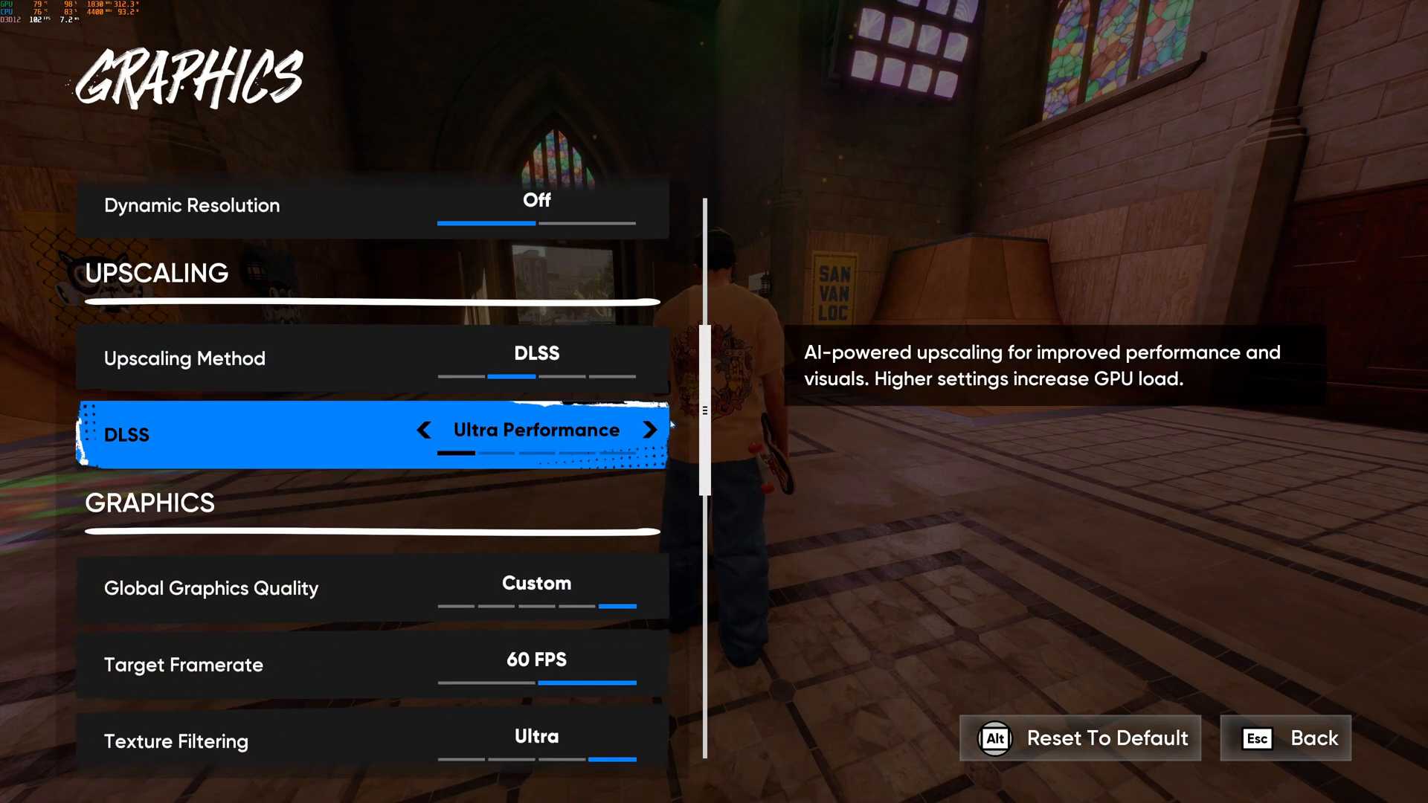
key("up")
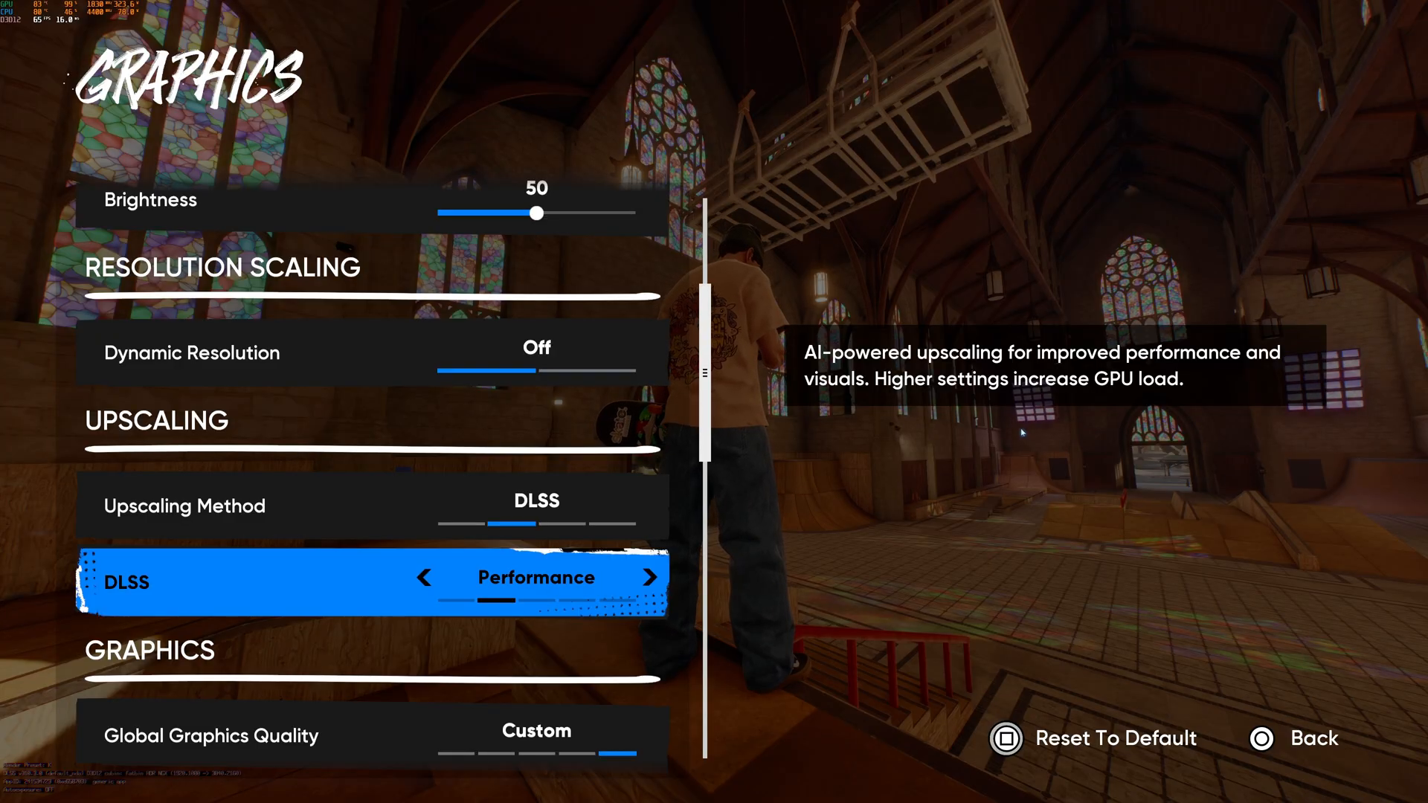
left_click(650, 577)
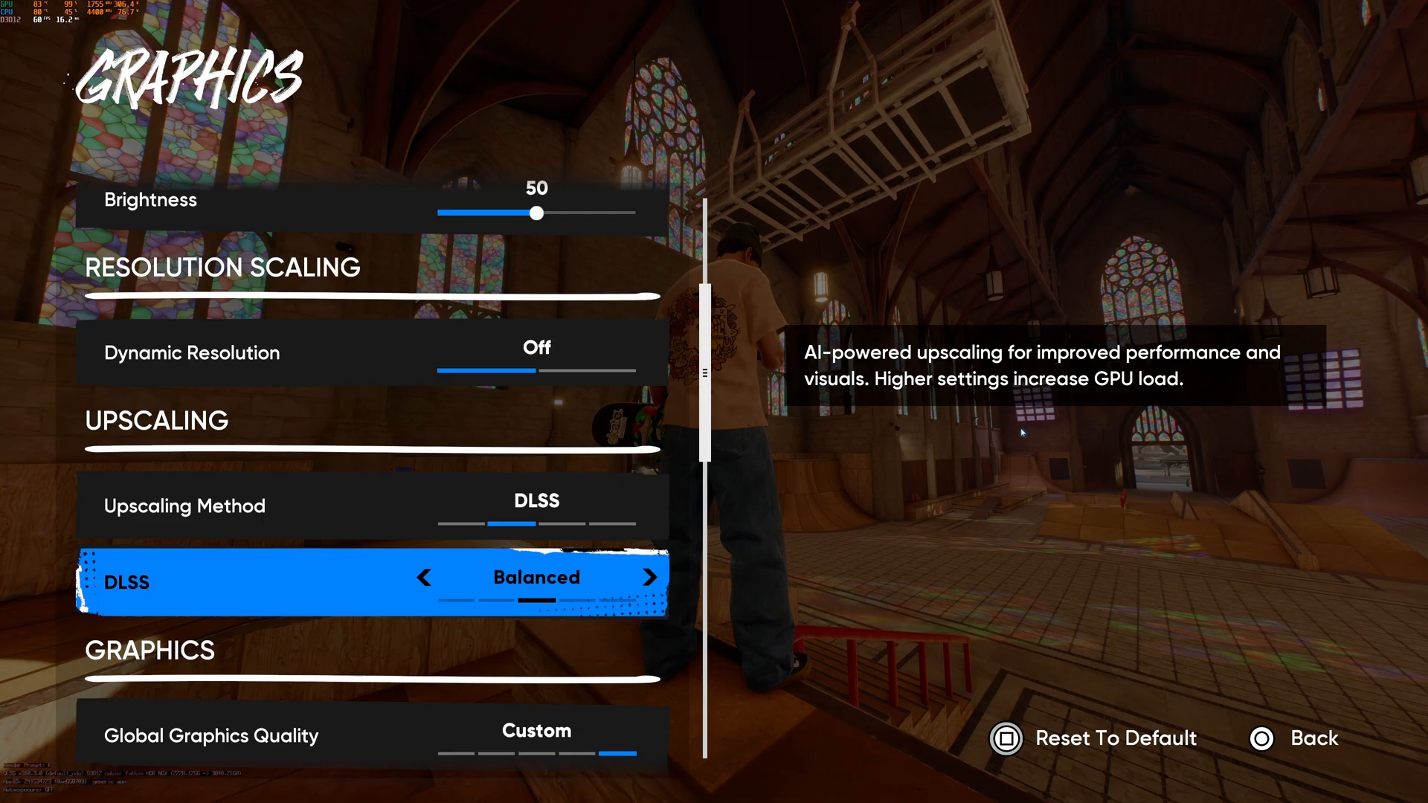
left_click(650, 577)
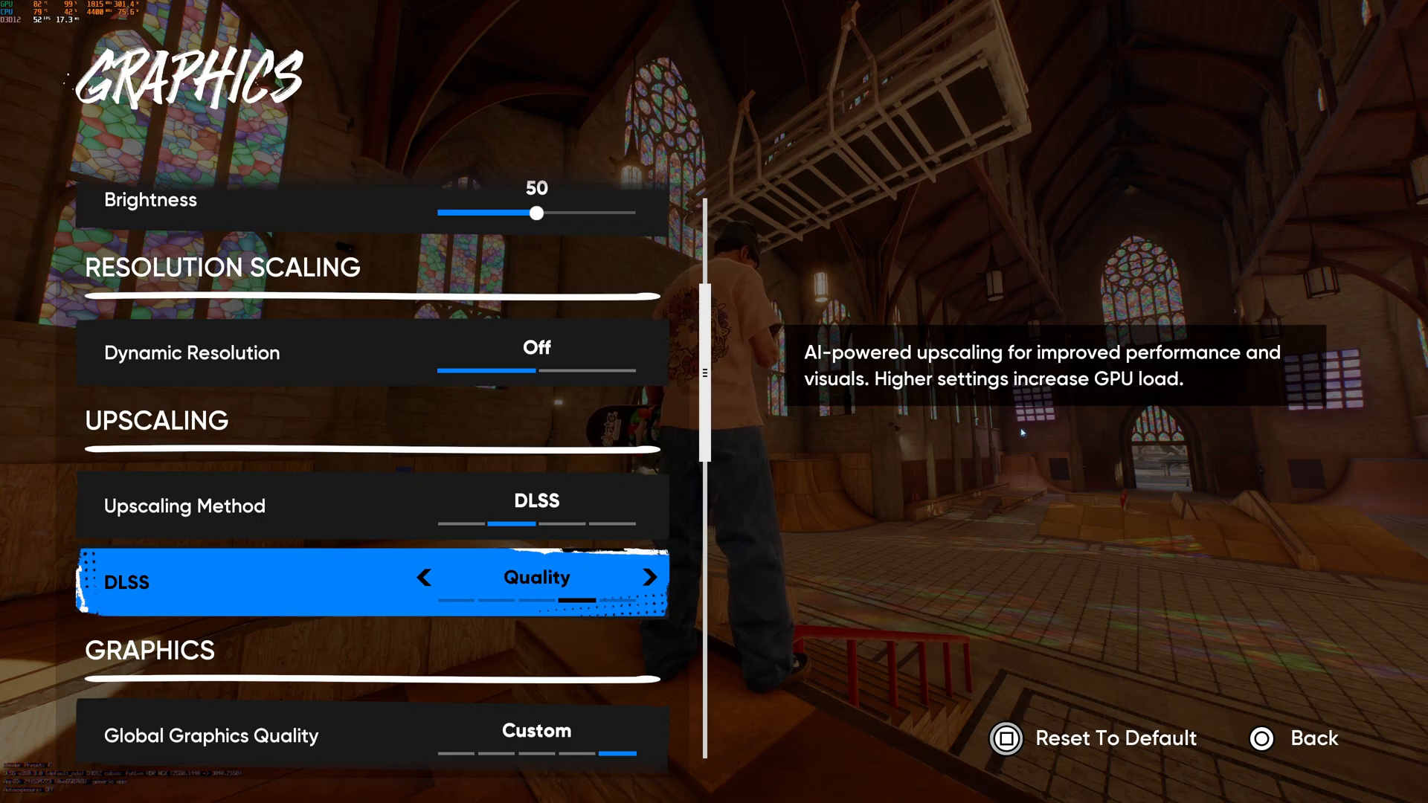
left_click(650, 577)
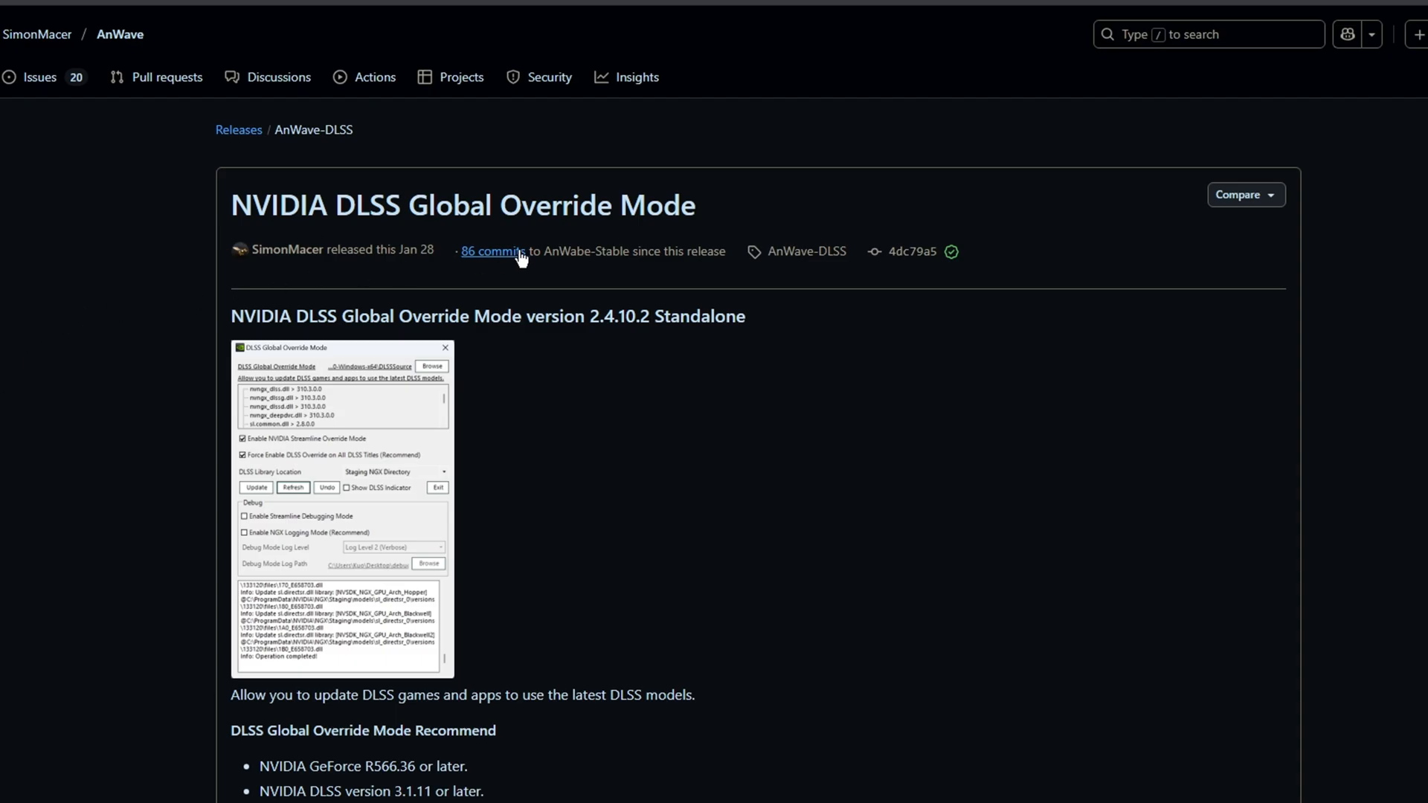
mouse_move(681, 269)
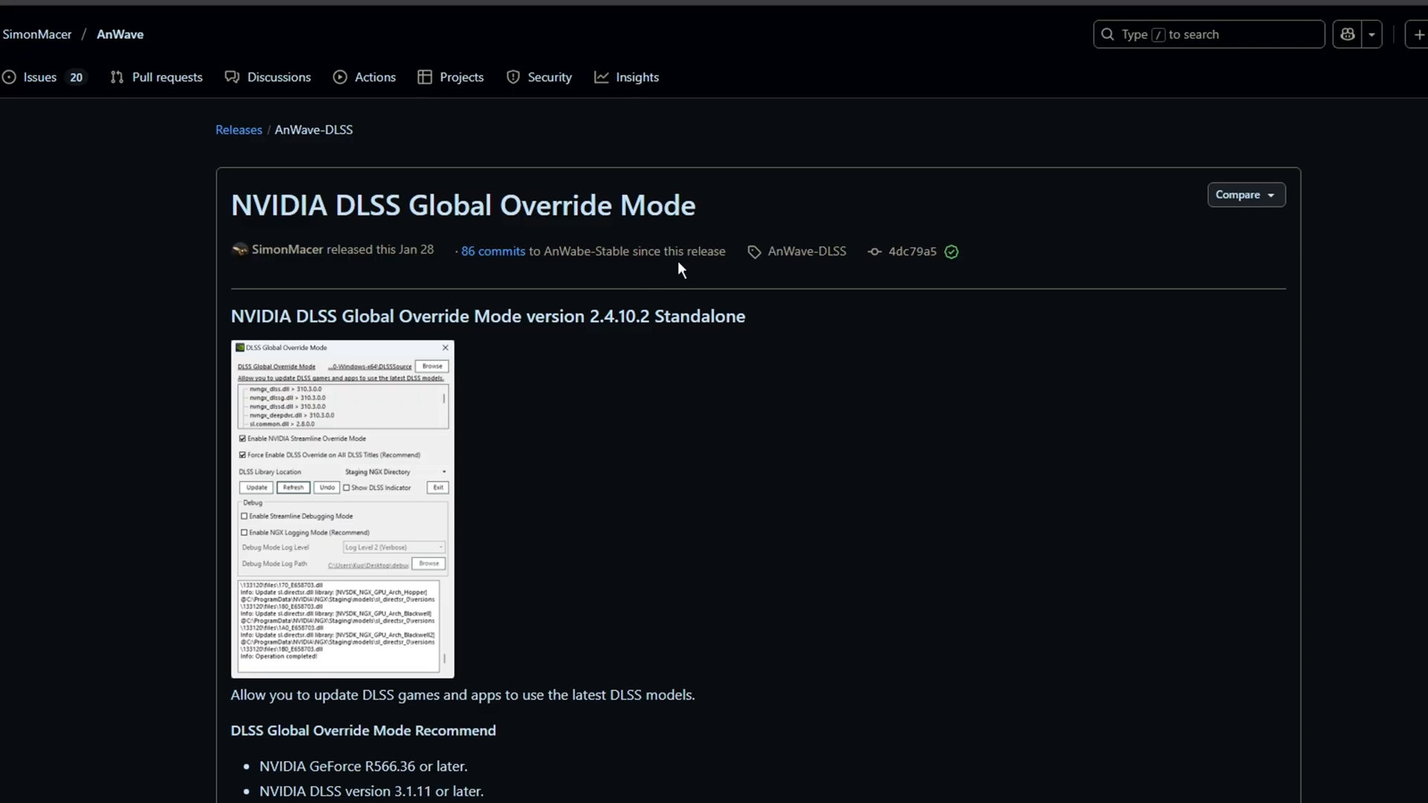
Step: Download the nvidiaDlssGlom-v2.4.10.2-20250901.rar asset from the release's Assets list
scroll("down", 3)
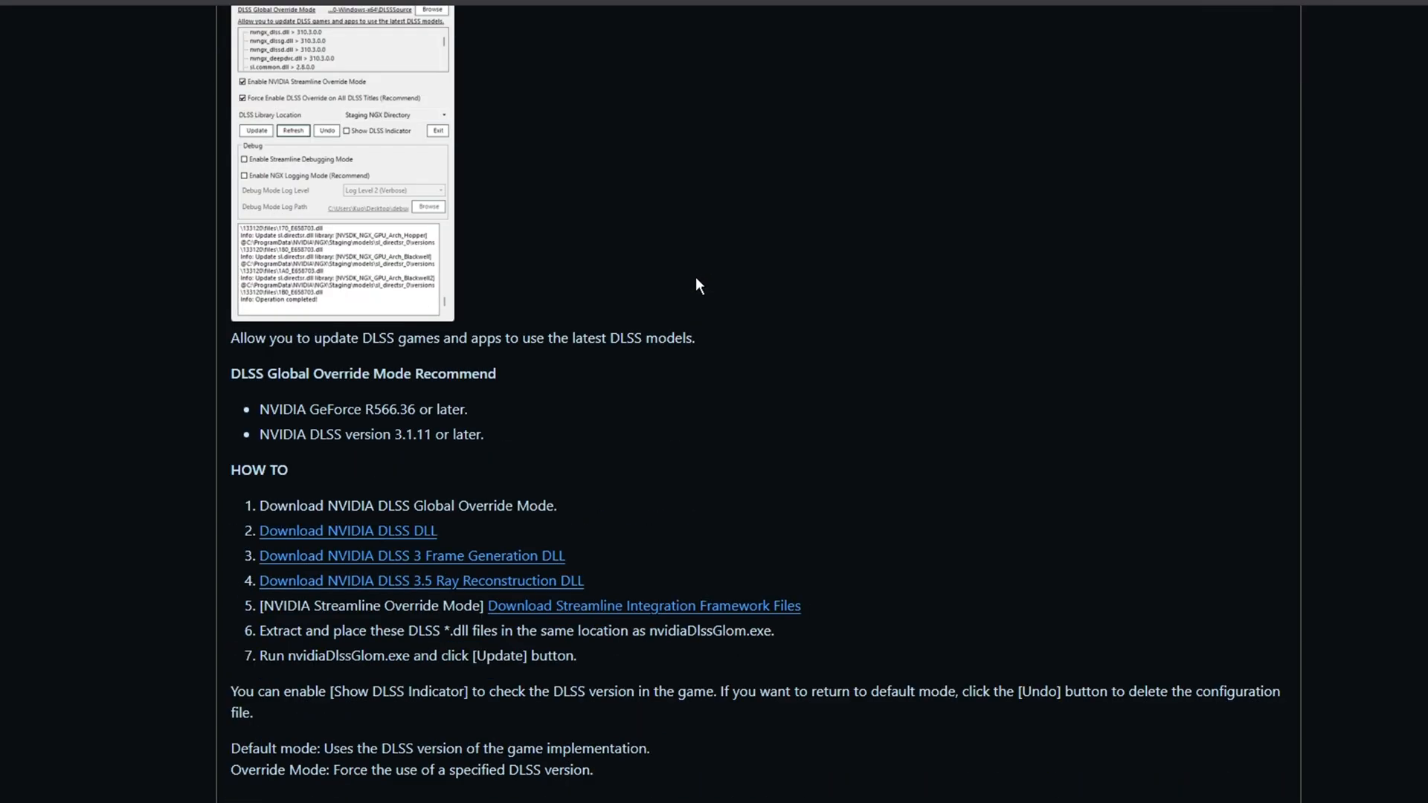
scroll("down", 3)
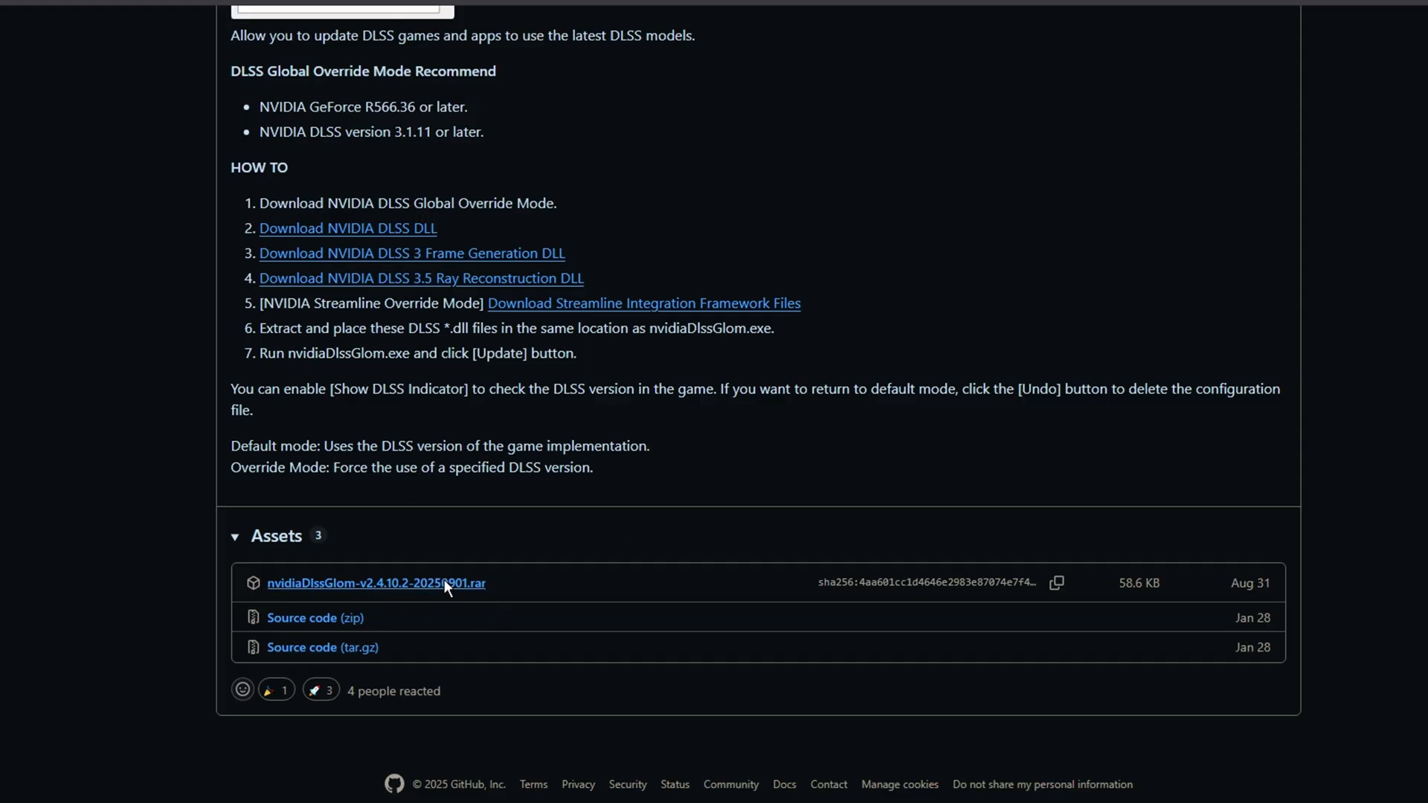
left_click(377, 583)
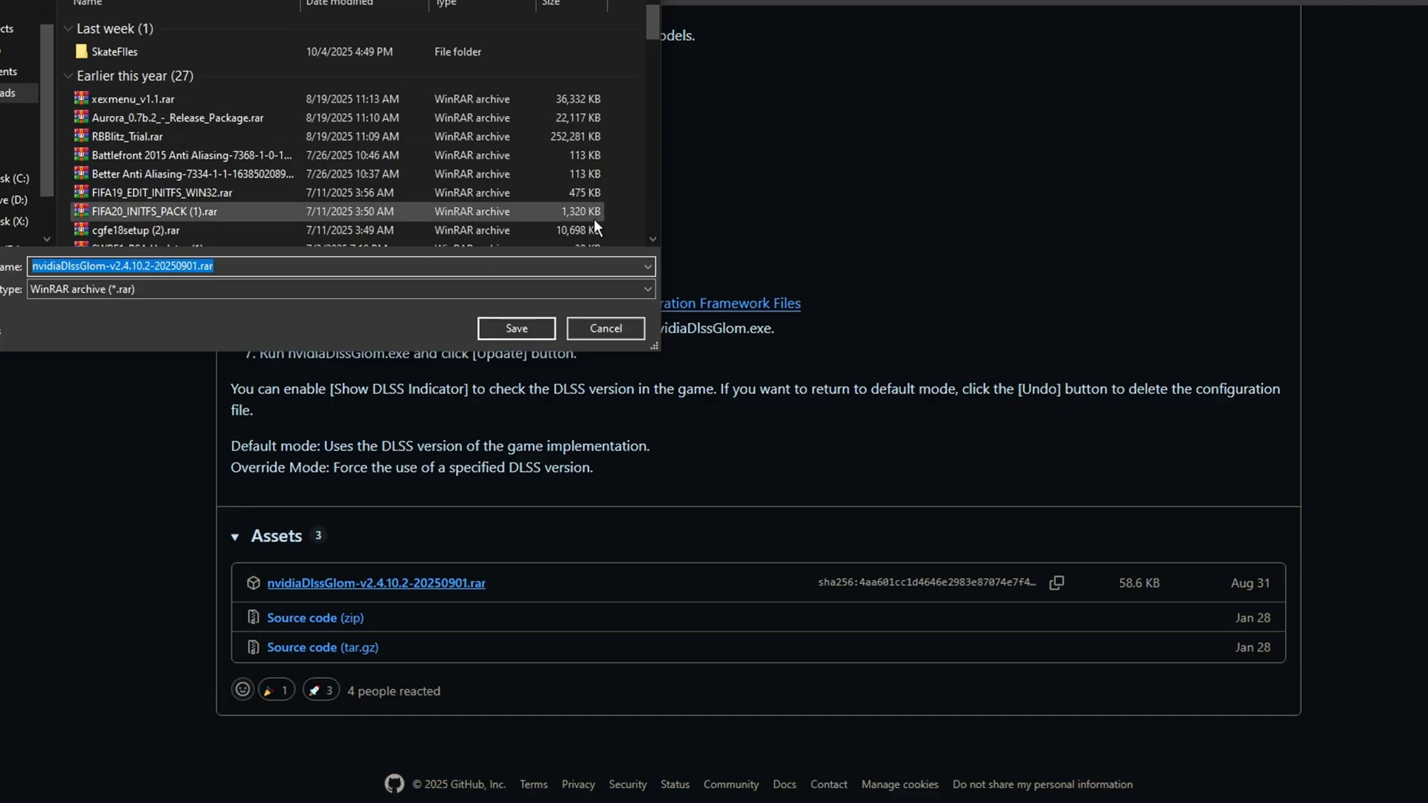
left_click(516, 328)
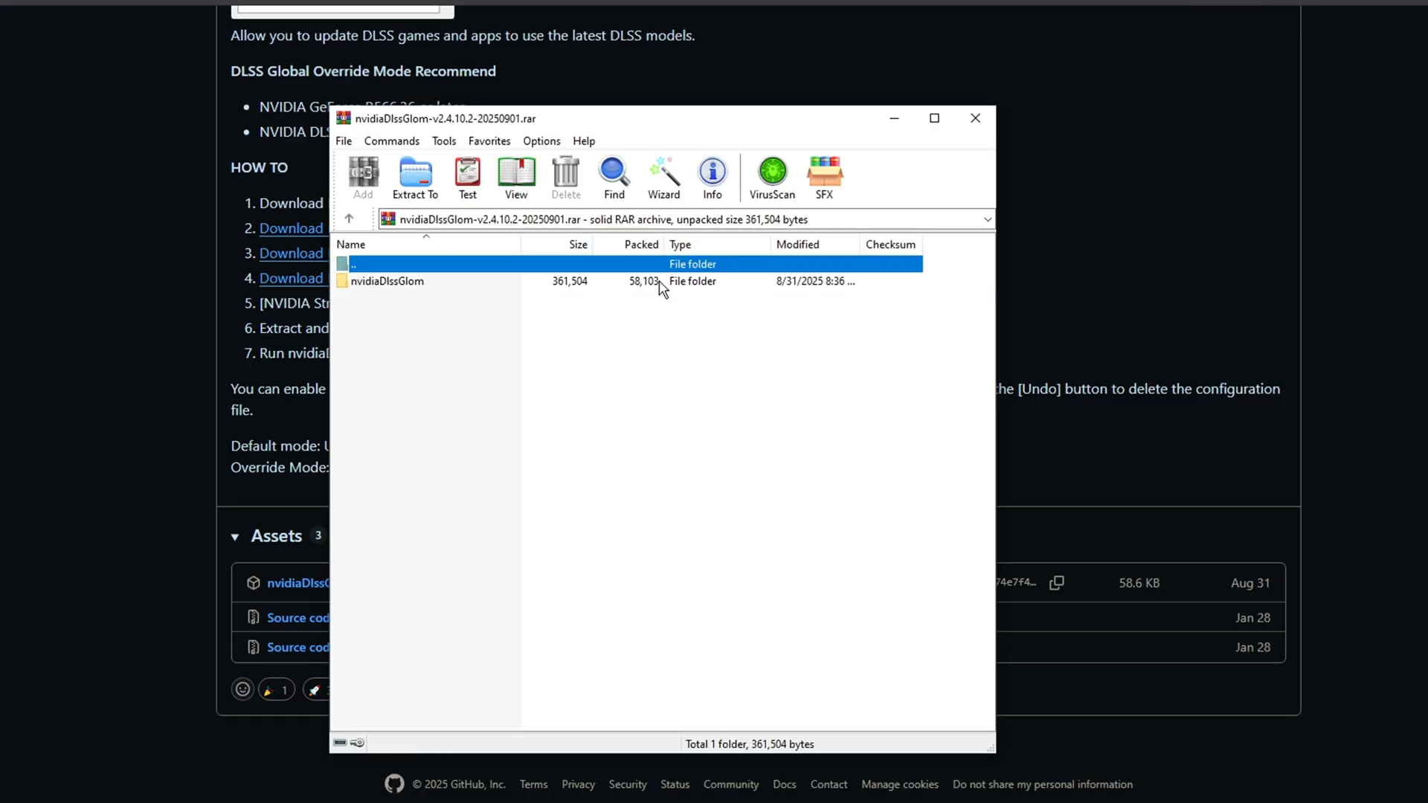
Step: Make a 'skate dlss' folder in Desktop\temp and extract nvidiaDlssGlom.exe into it
double_click(386, 280)
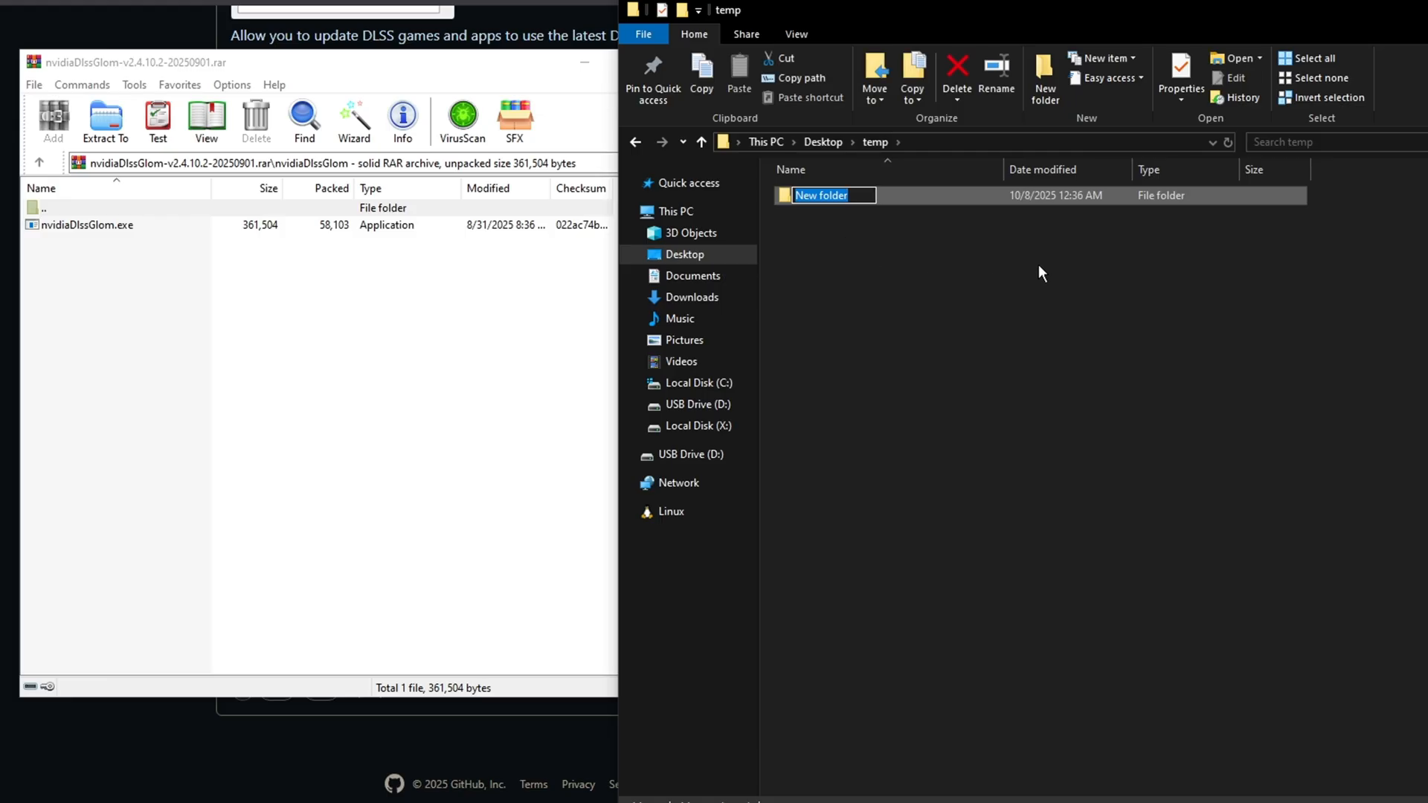
type("skate dlss")
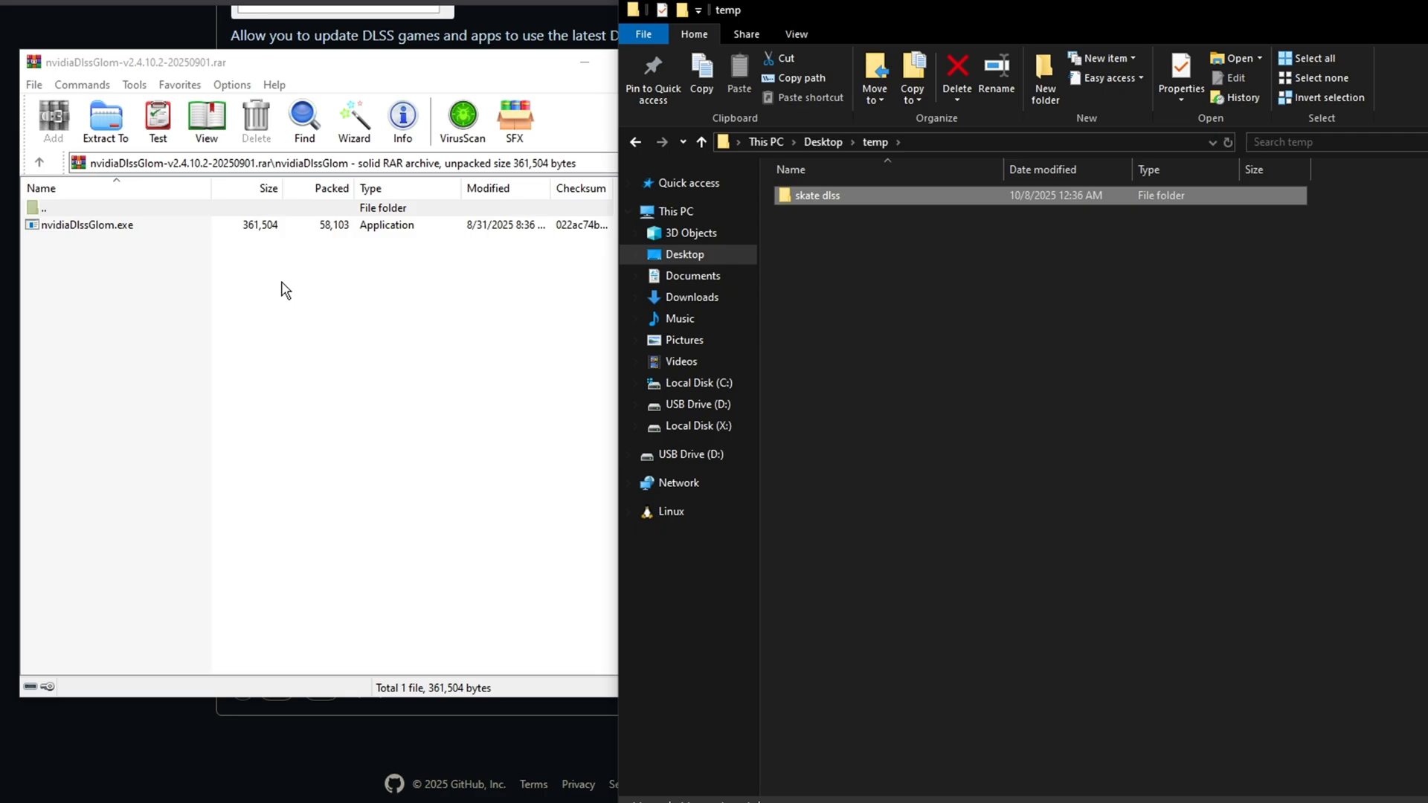
left_click(85, 224)
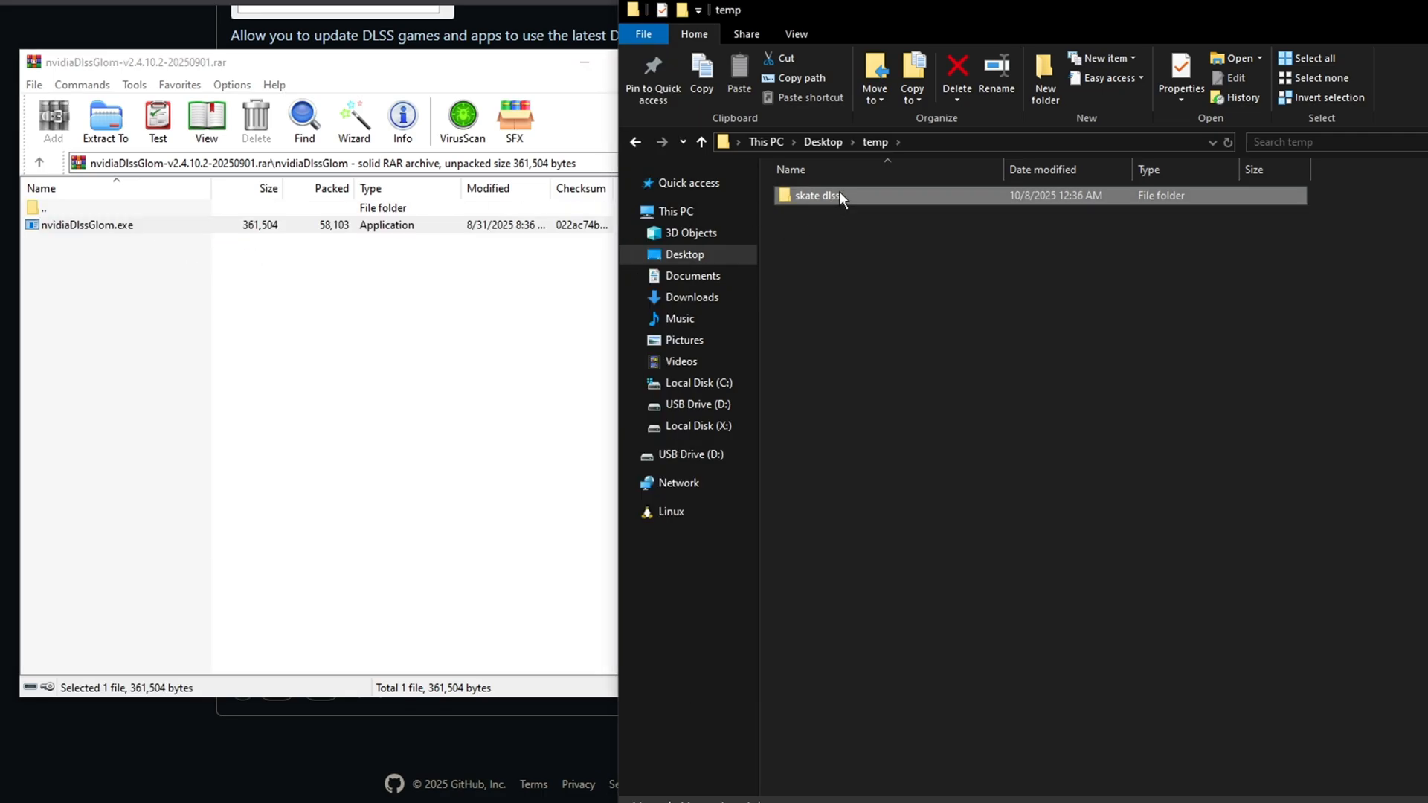
double_click(816, 195)
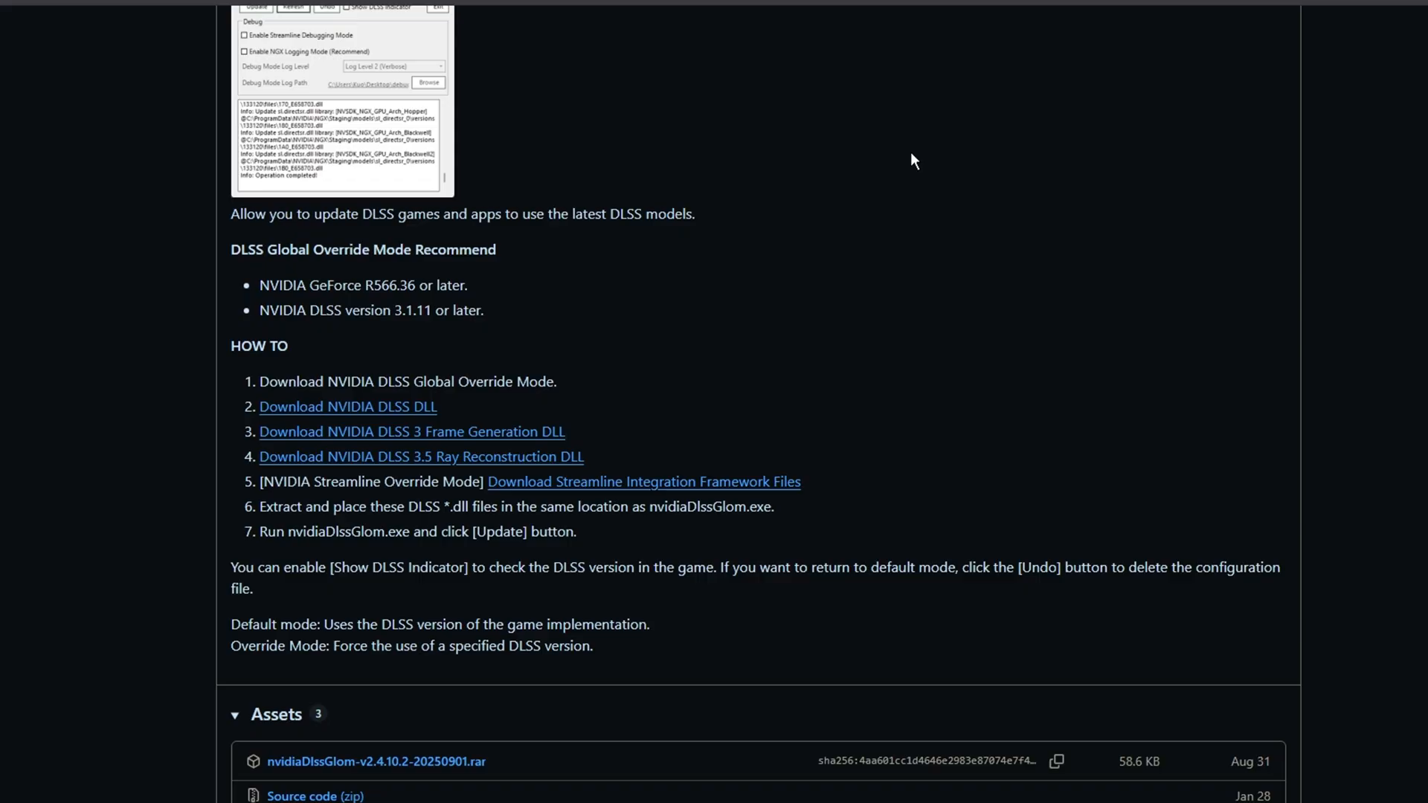
mouse_move(415, 416)
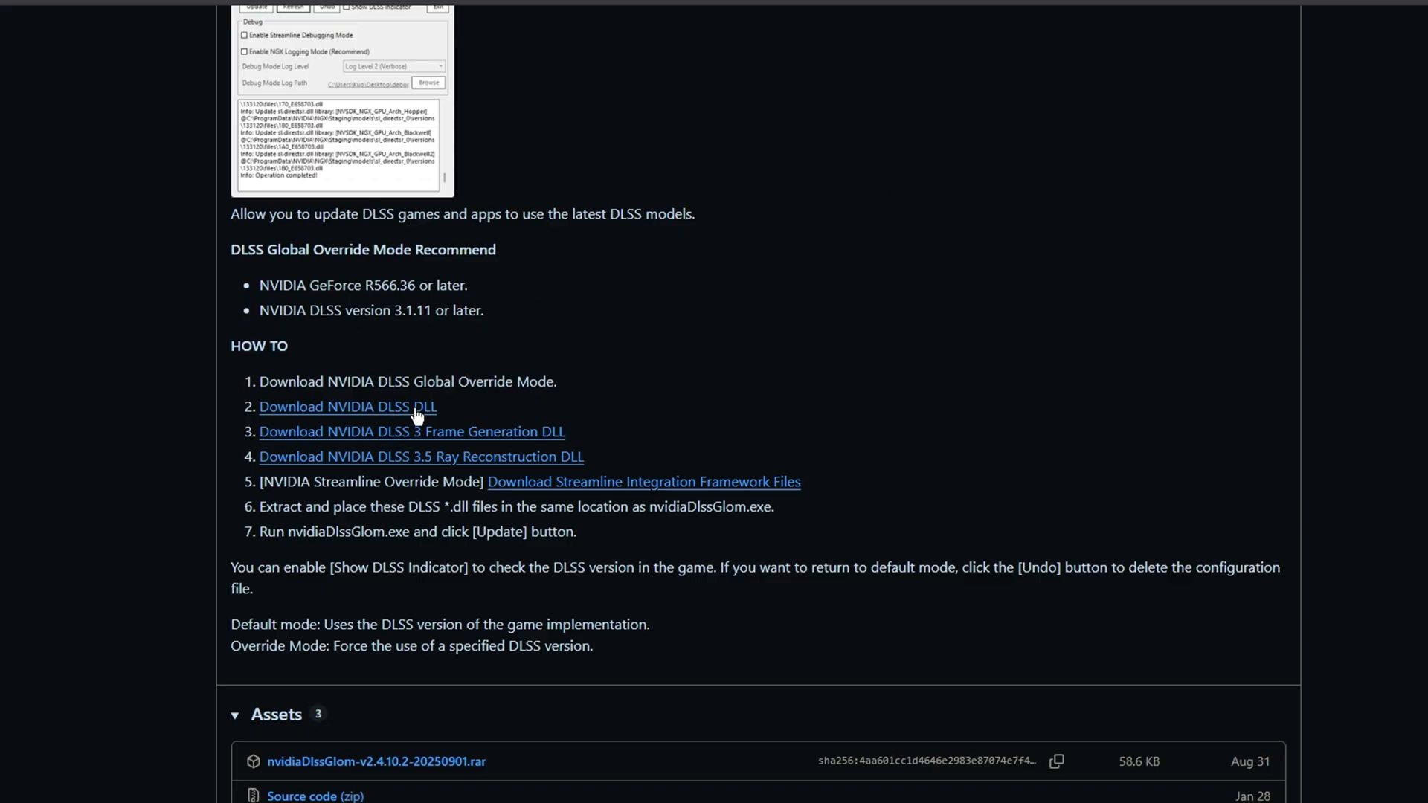
mouse_move(369, 411)
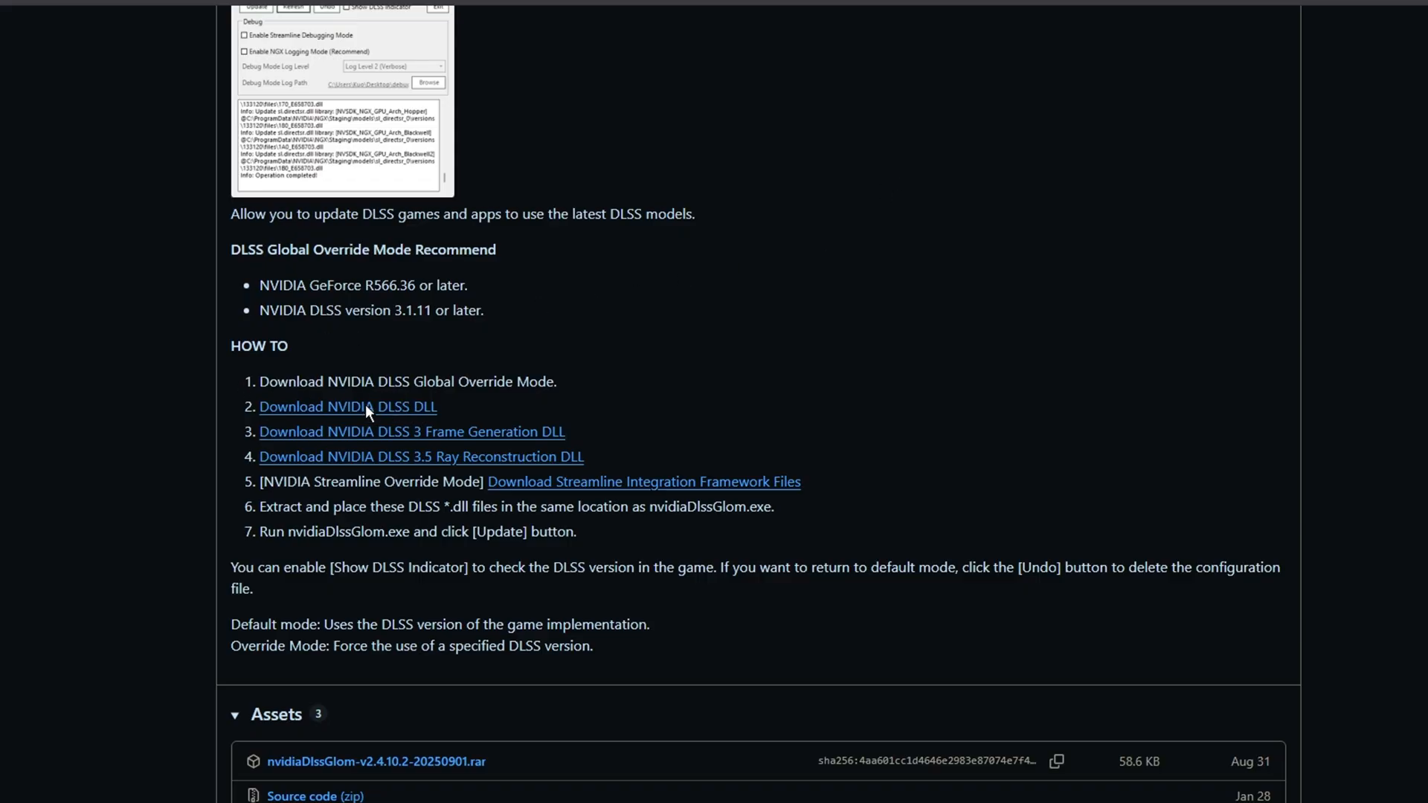
Step: Download nvngx_dlss_310.4.0.zip from TechPowerUp's NVIDIA DLSS DLL page
left_click(348, 406)
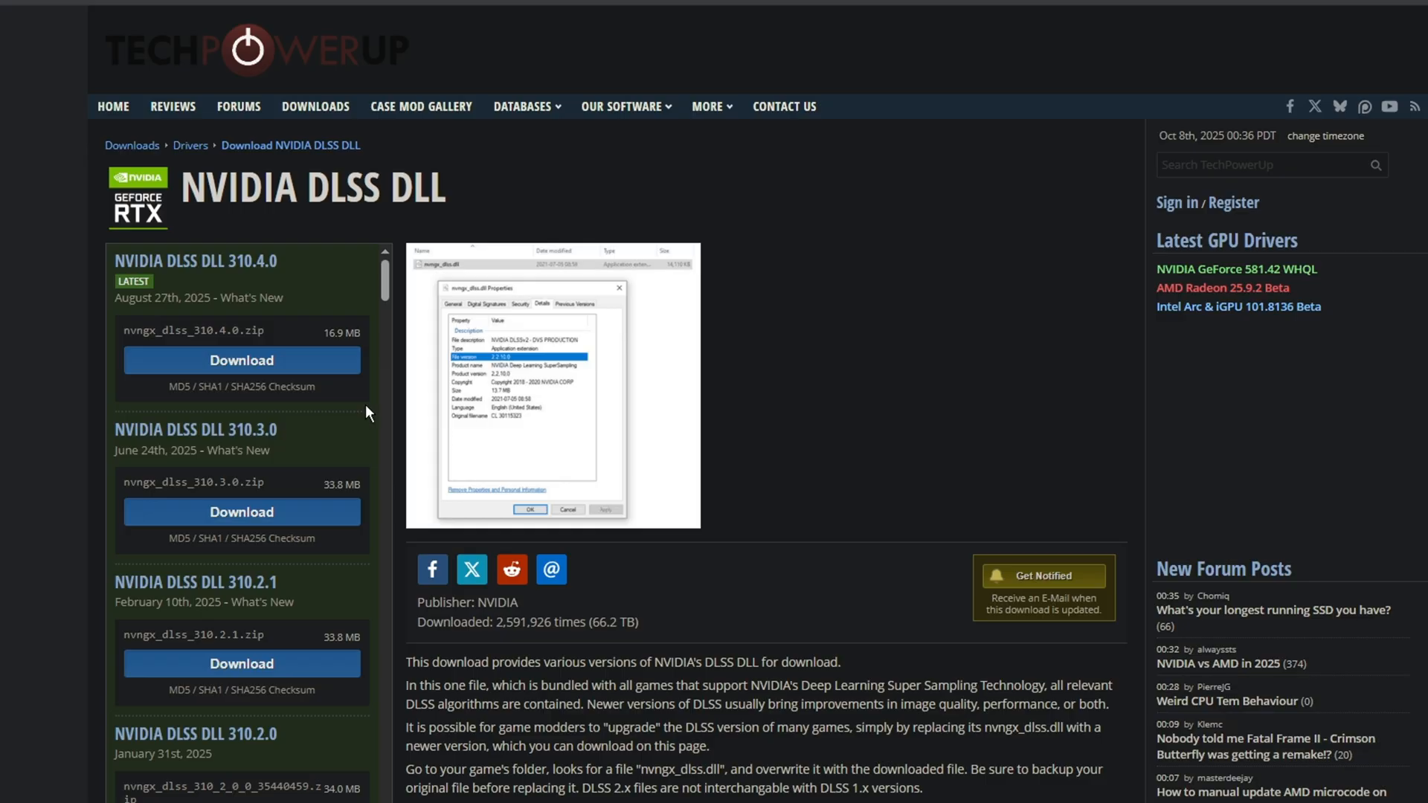
mouse_move(372, 428)
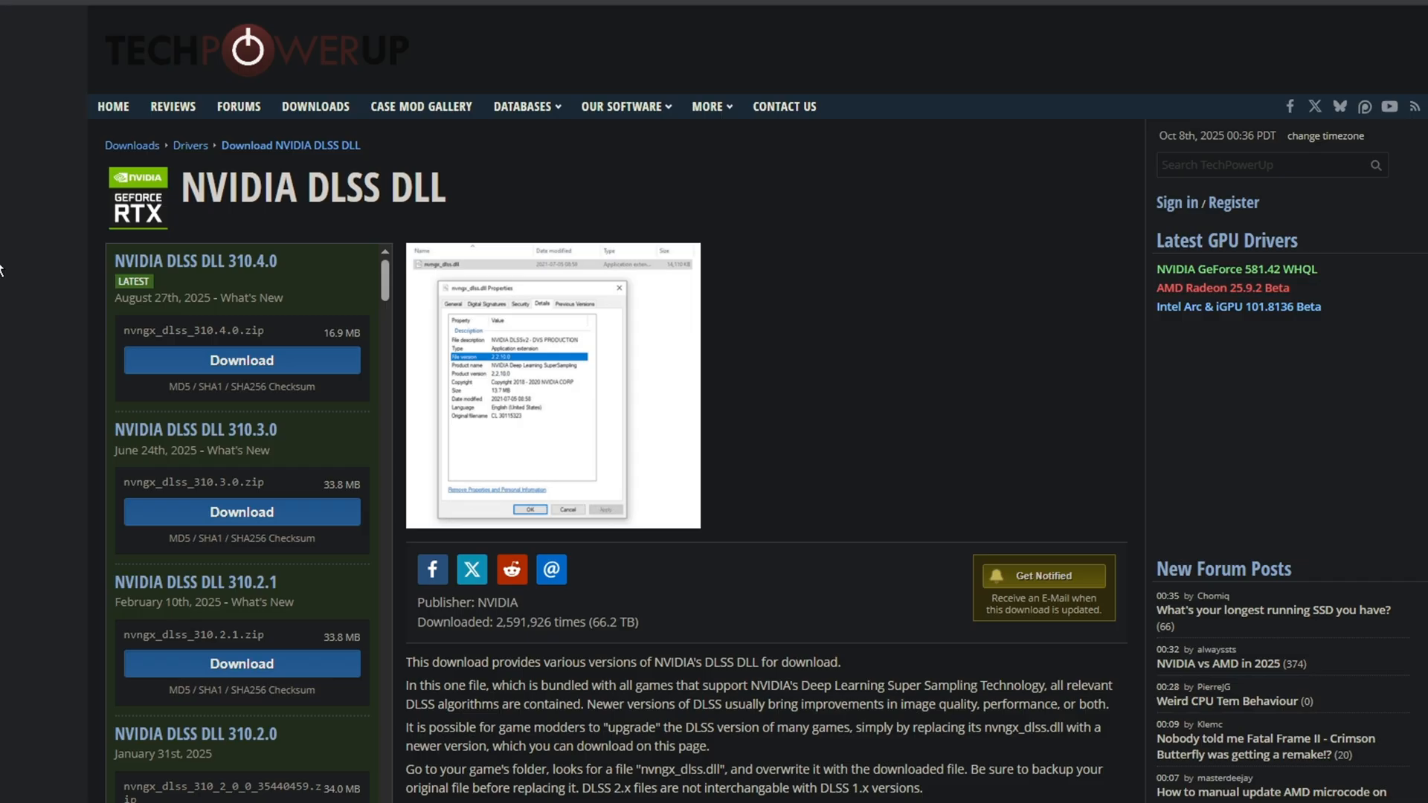
mouse_move(119, 296)
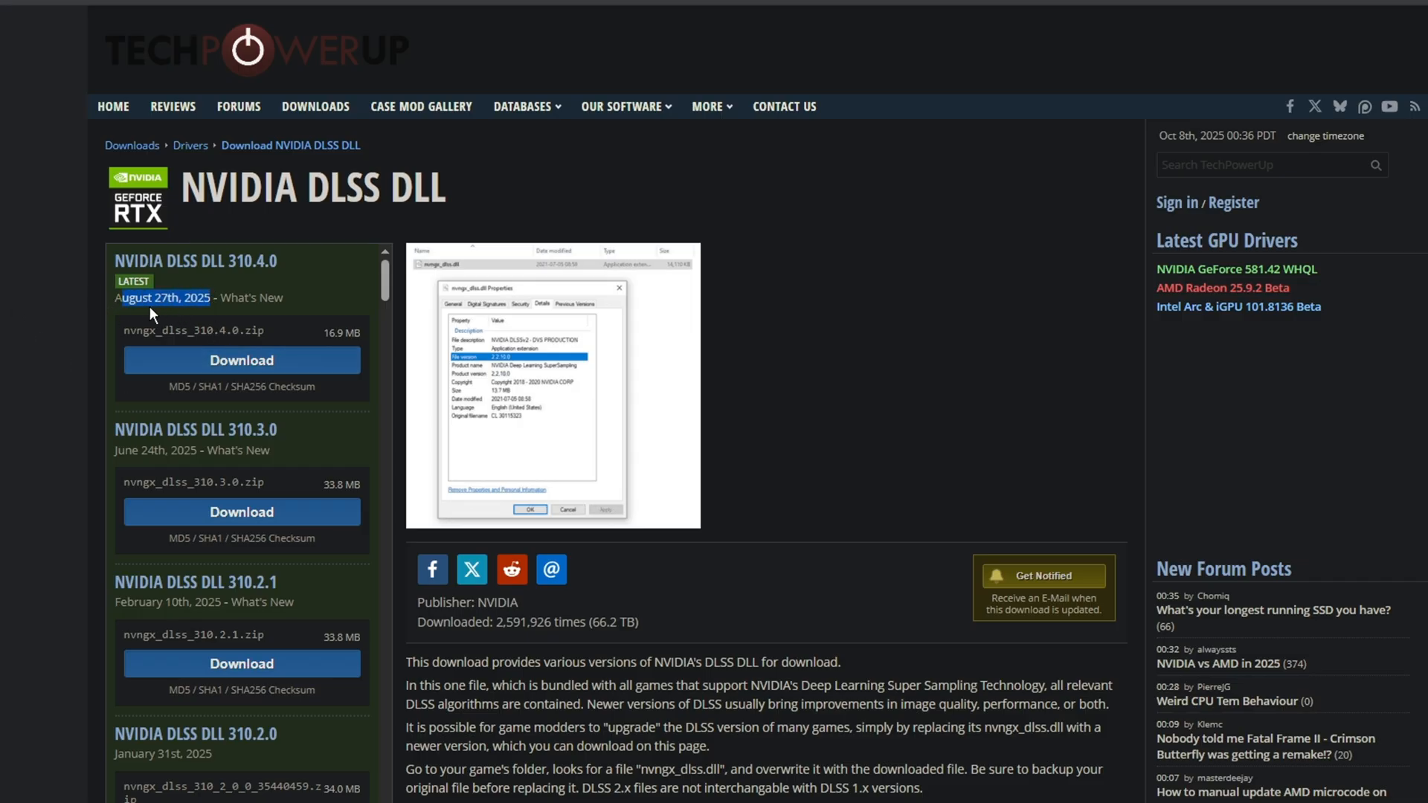
left_click(241, 360)
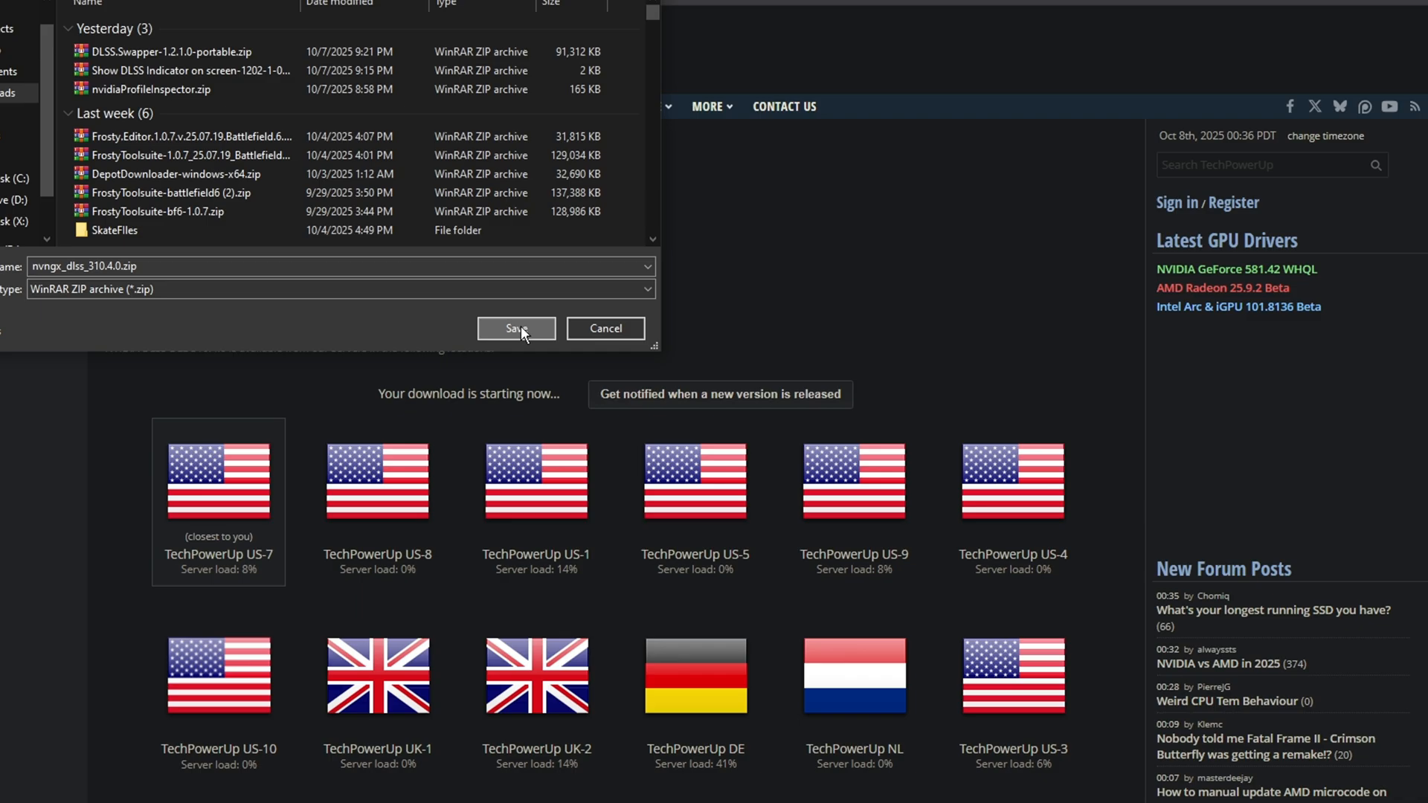
left_click(516, 329)
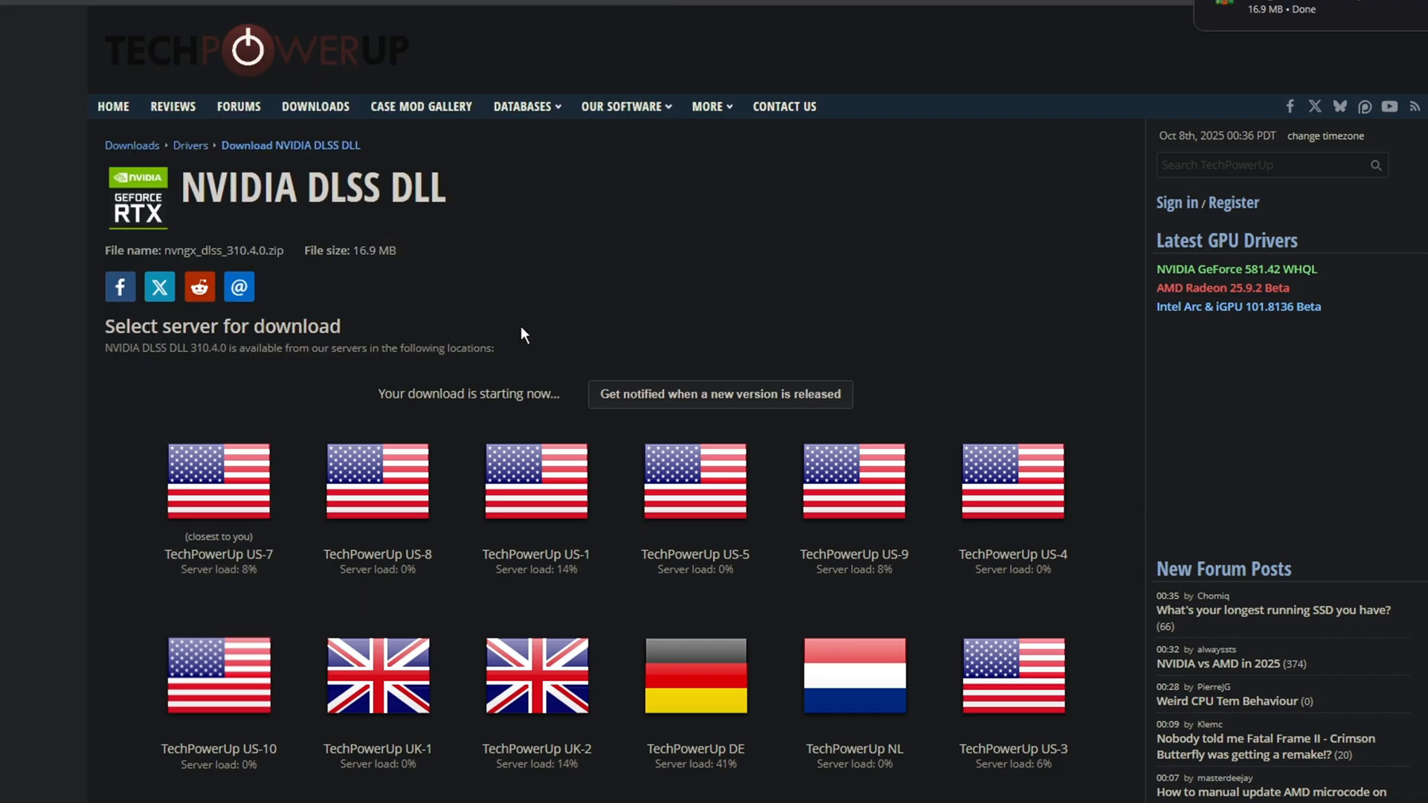
mouse_move(357, 345)
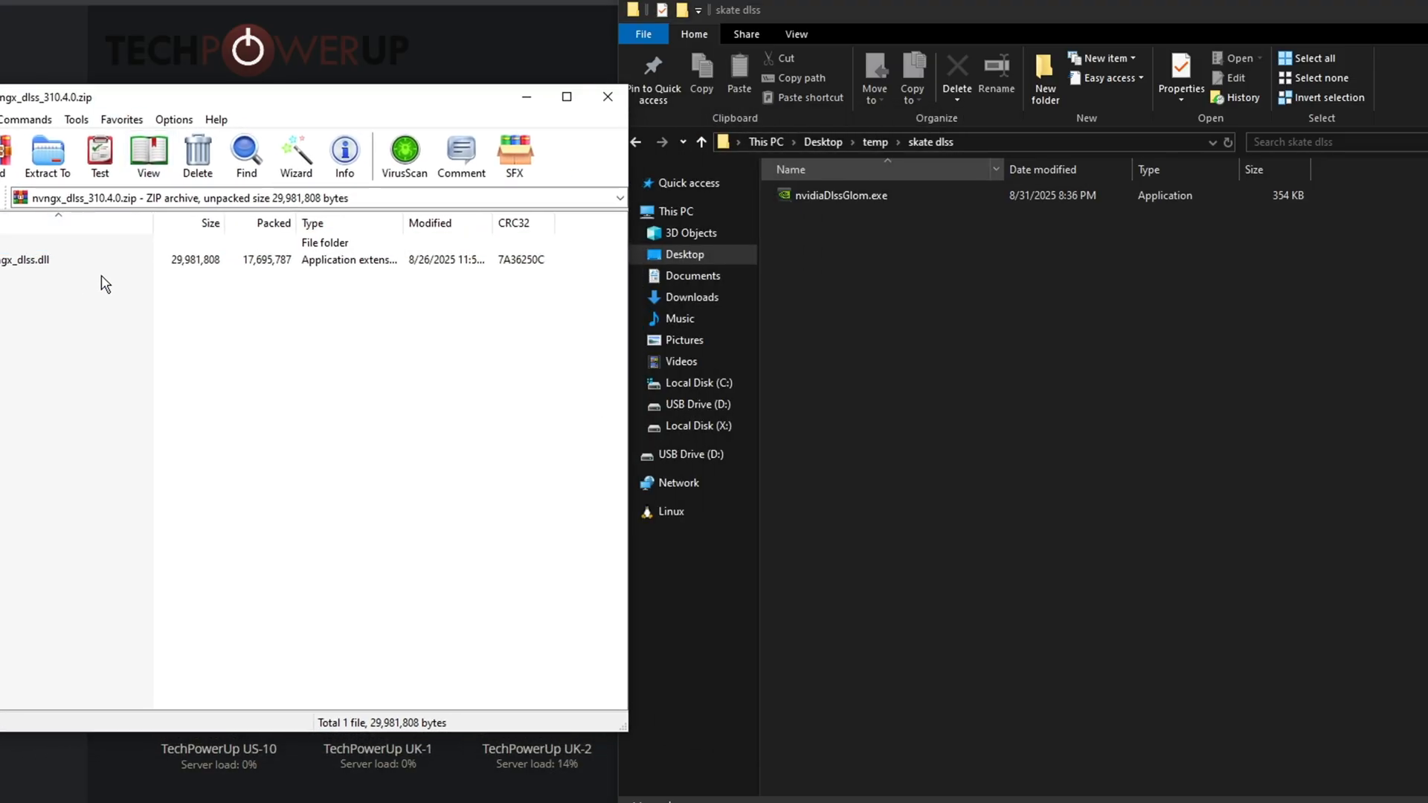
Step: Extract nvngx_dlss.dll into the skate dlss folder and launch nvidiaDlssGlom.exe
left_click(27, 259)
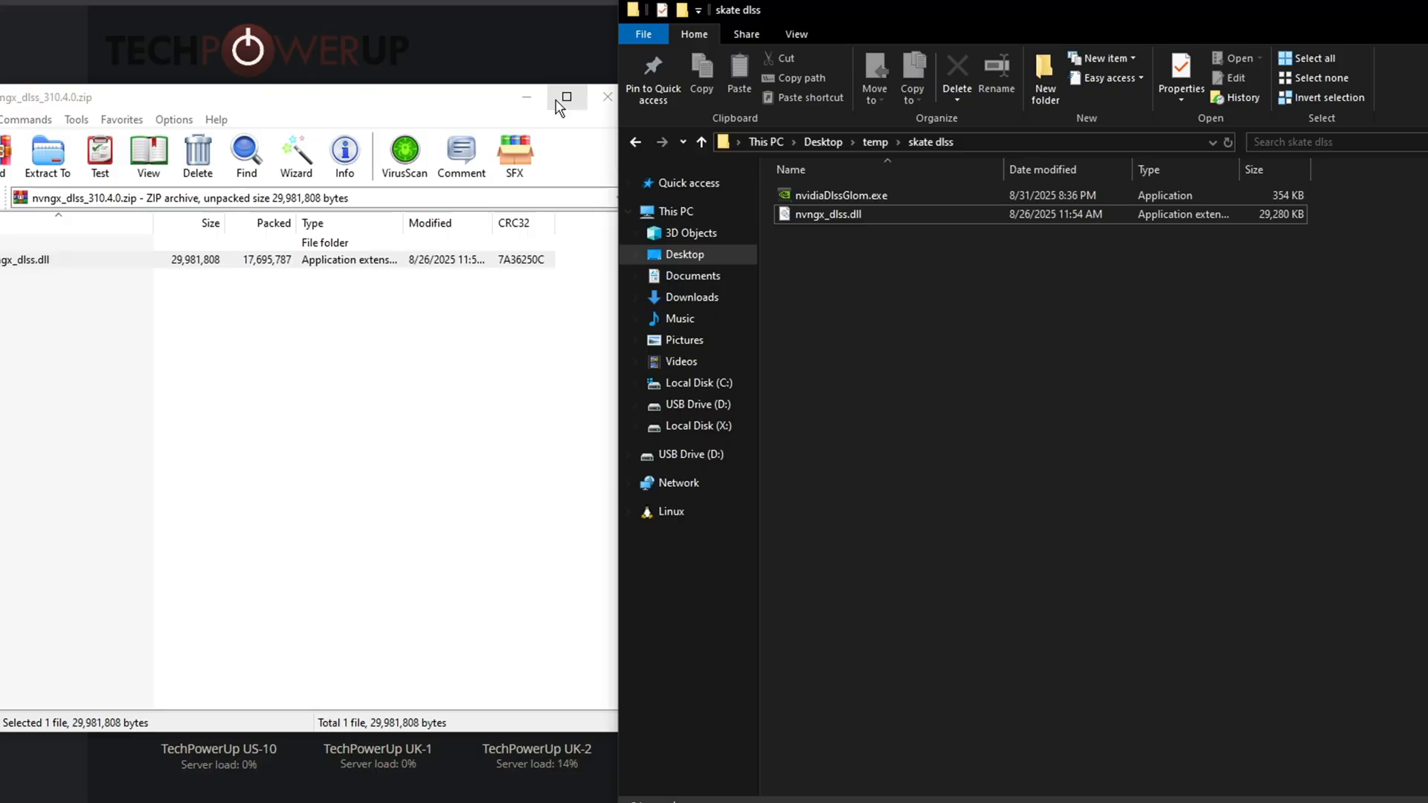
mouse_move(843, 195)
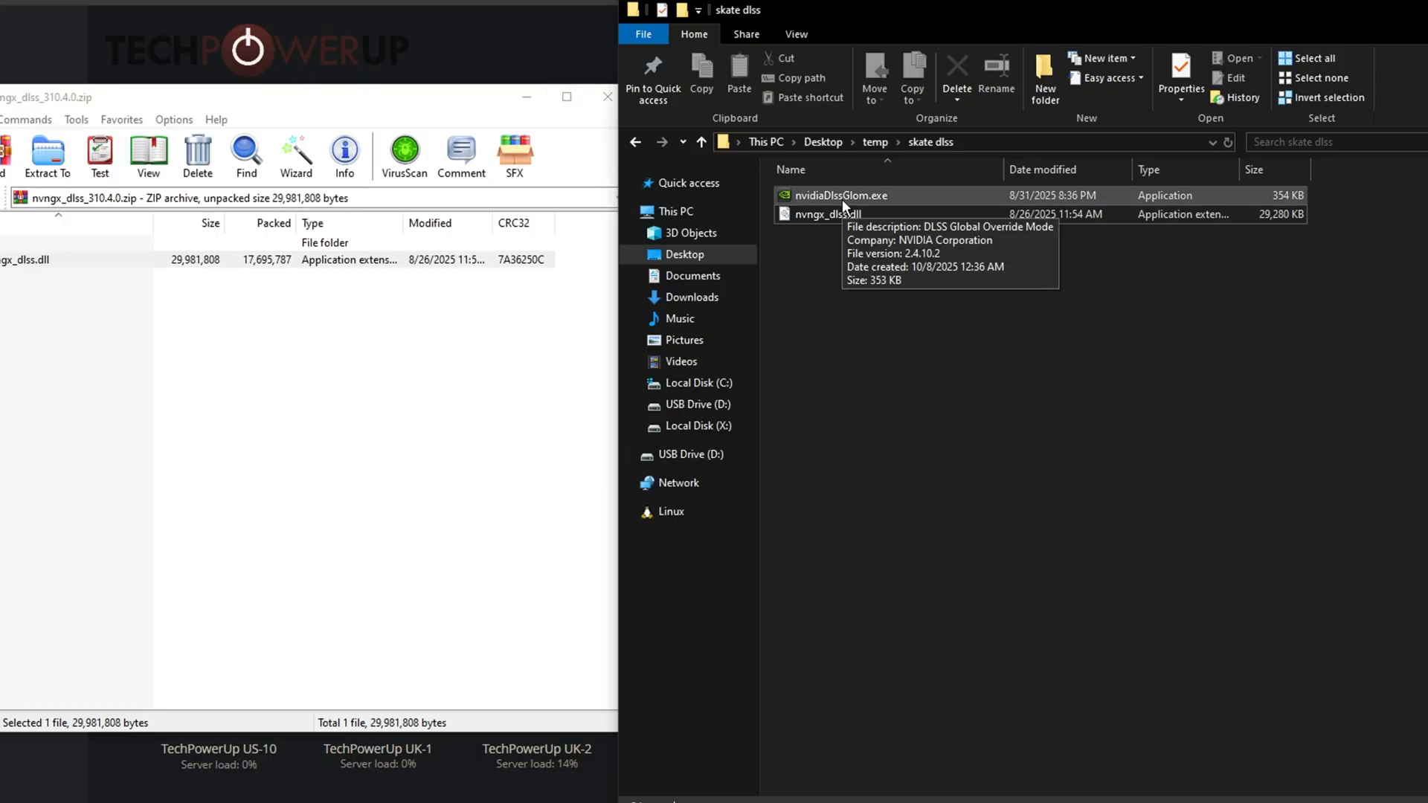
double_click(839, 195)
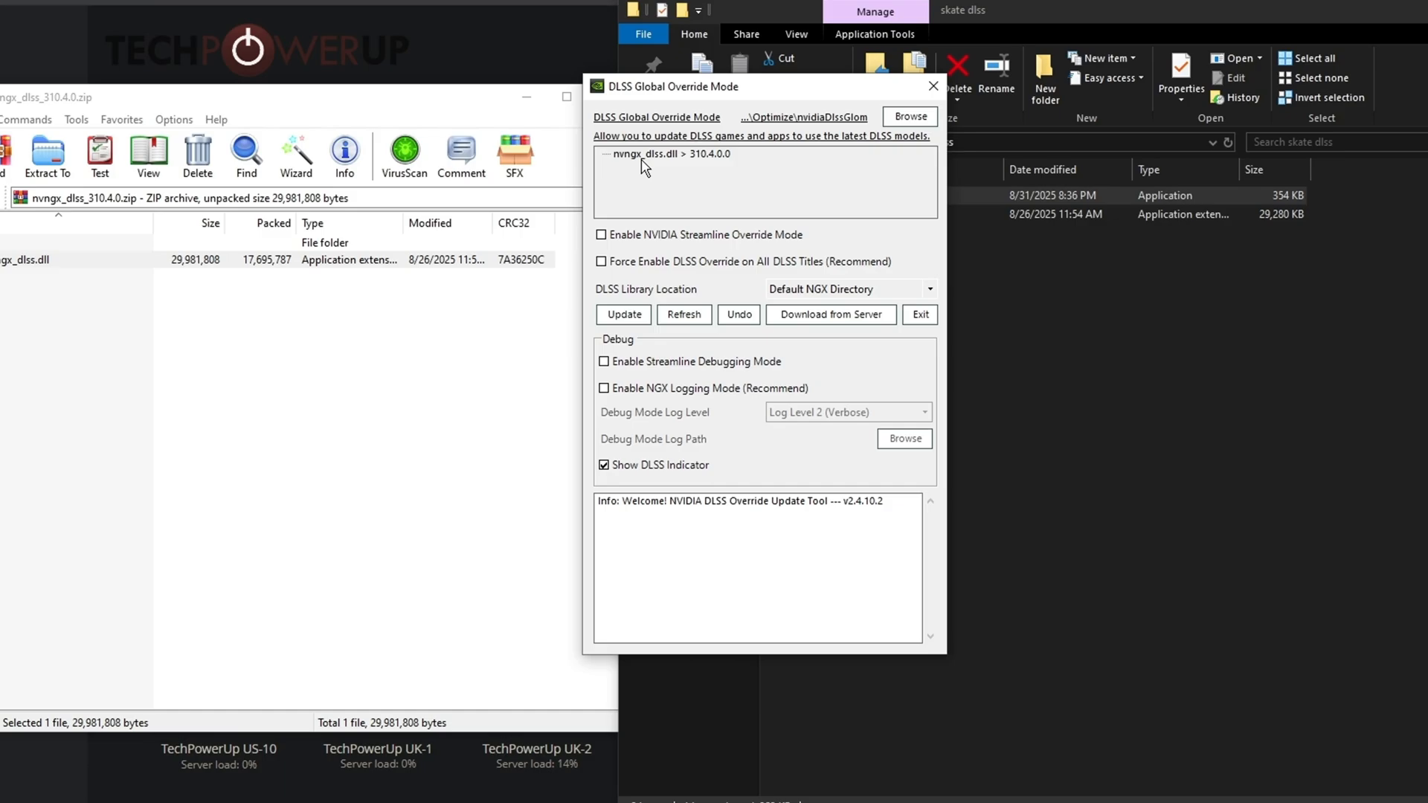
mouse_move(739, 94)
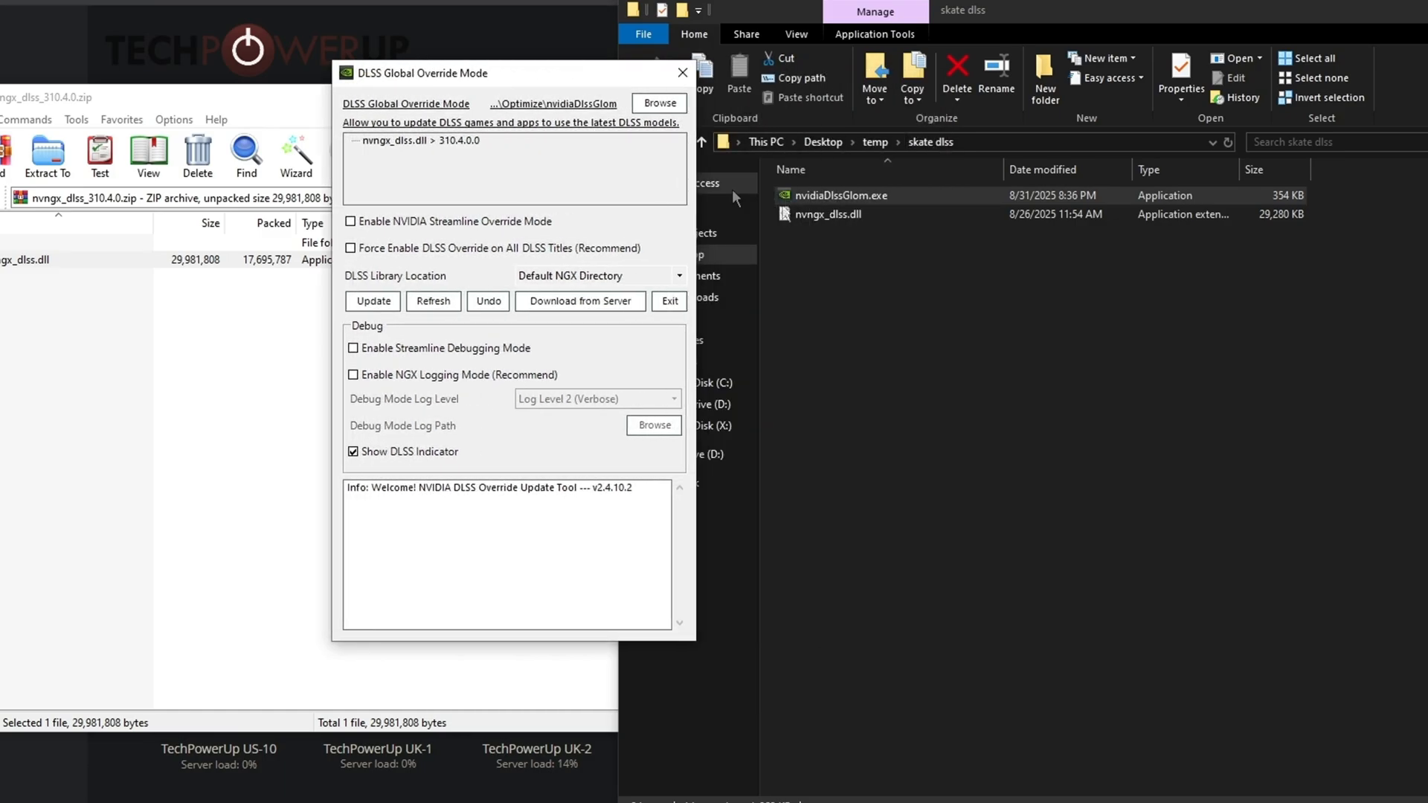
Step: Apply the DLSS 310.4.0.0 update with the indicator disabled, then close the override tool
left_click(828, 214)
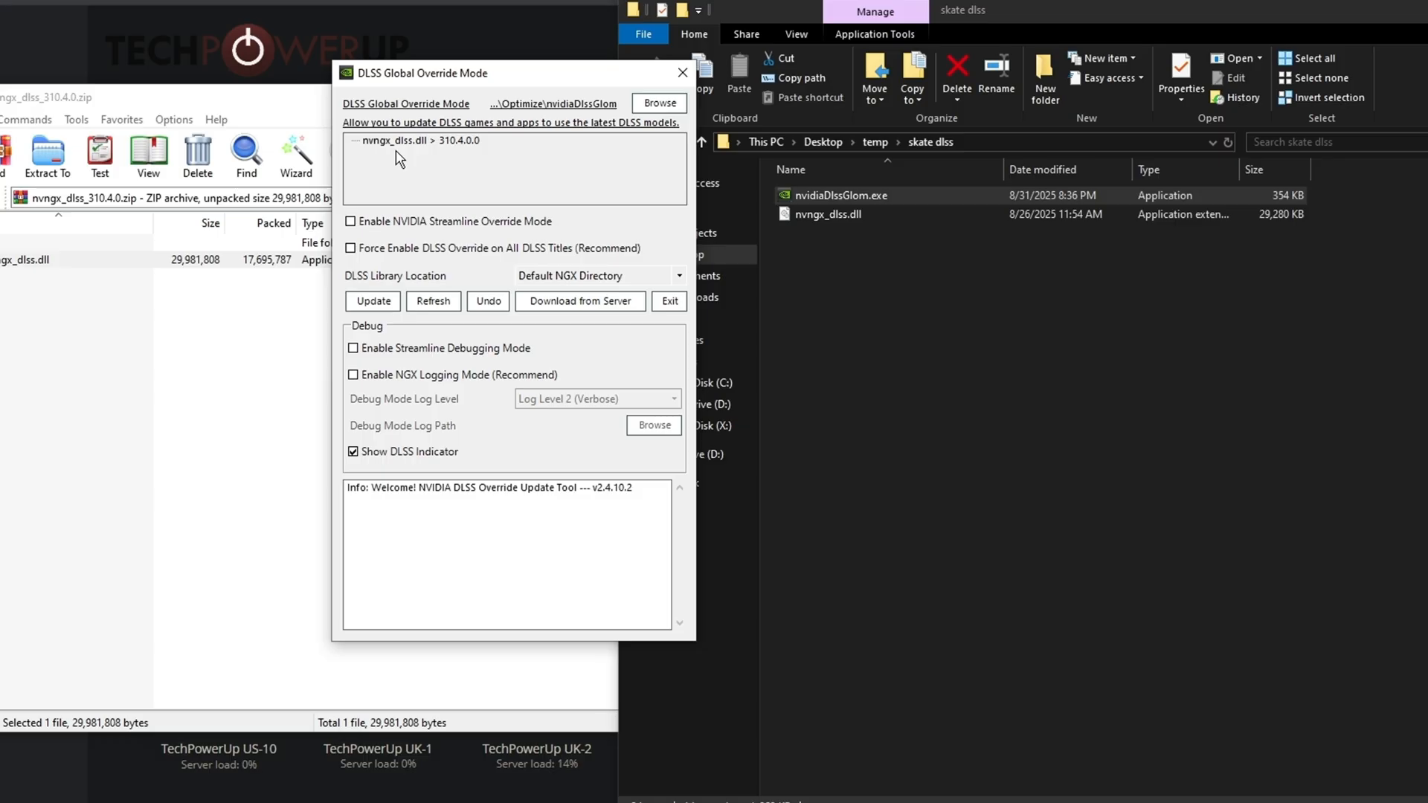
mouse_move(435, 146)
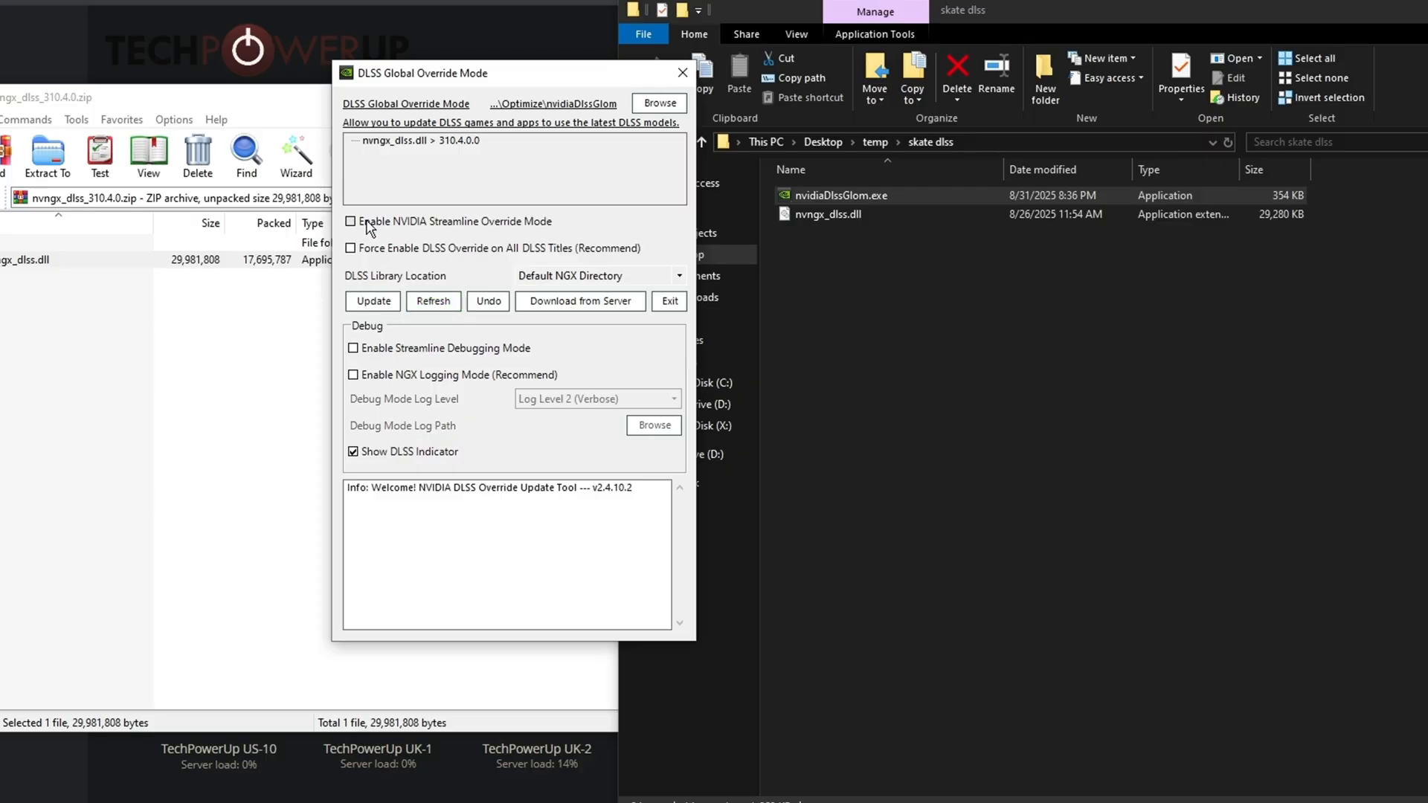
left_click(353, 451)
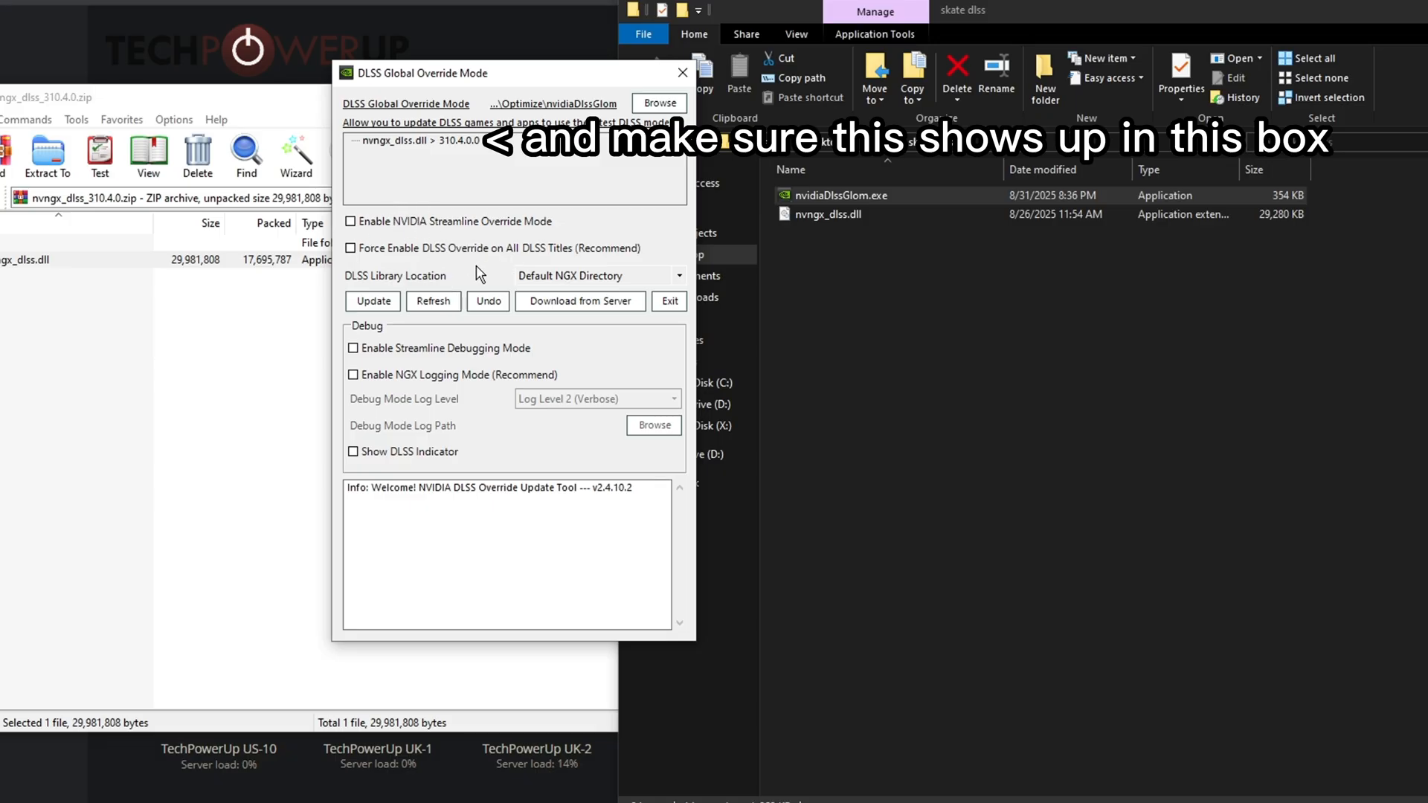
left_click(372, 301)
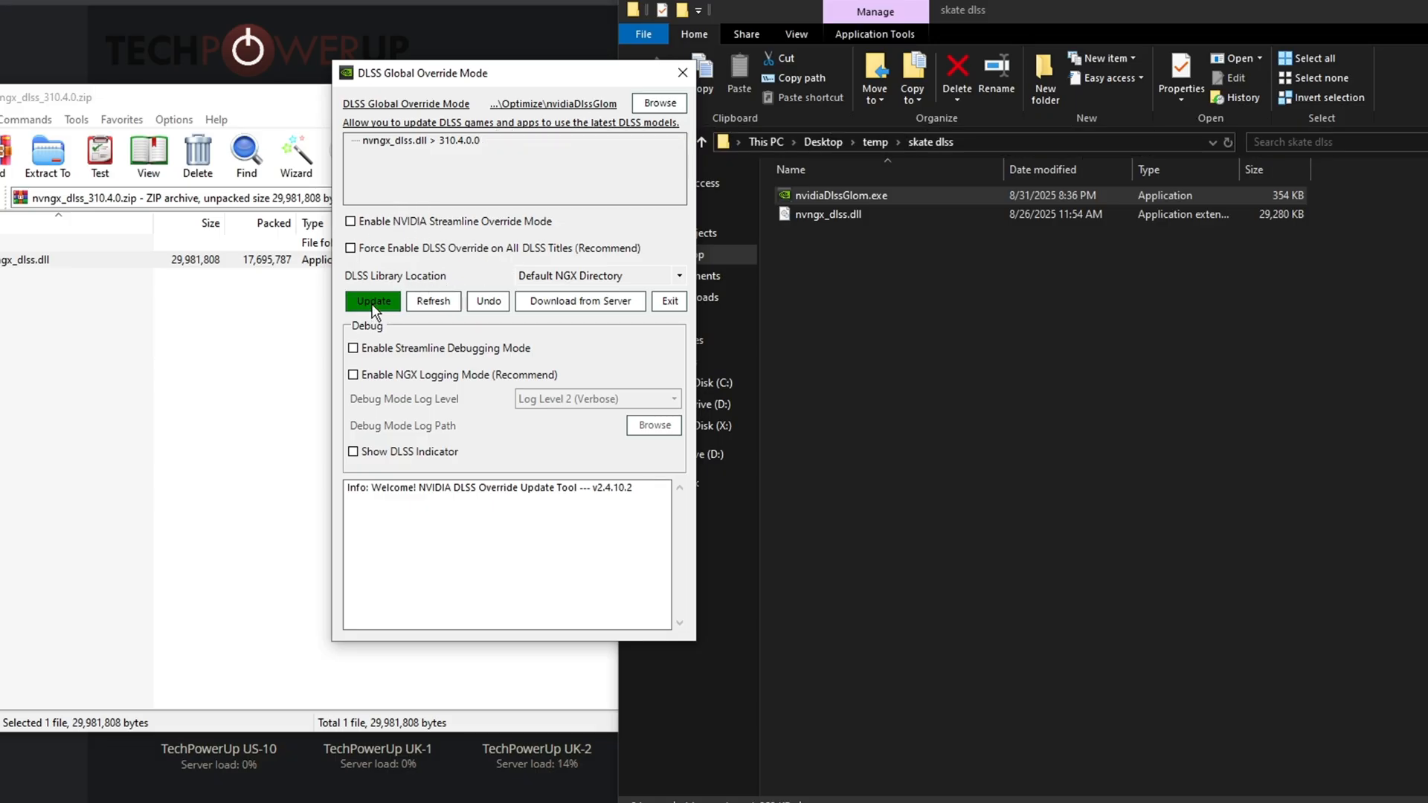
left_click(372, 300)
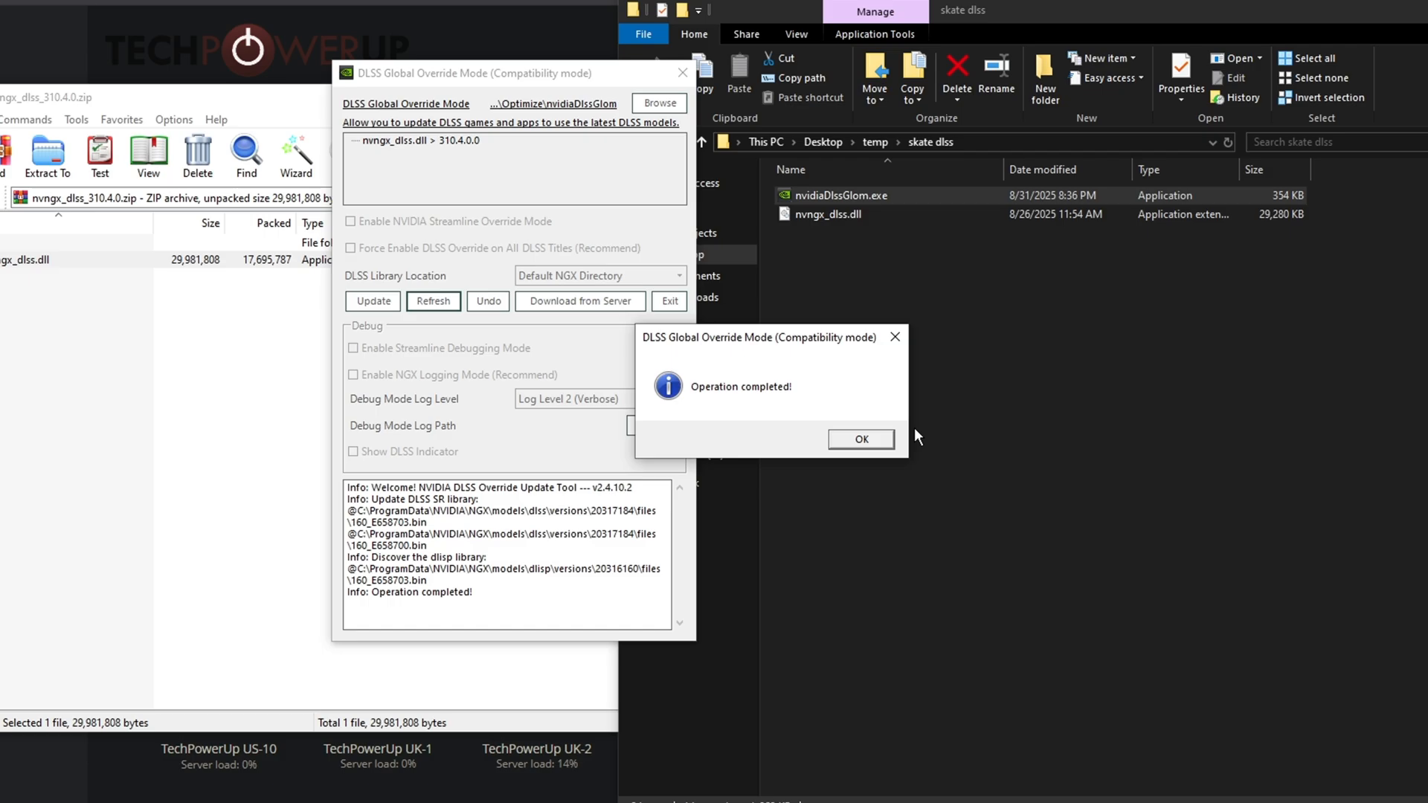
left_click(859, 439)
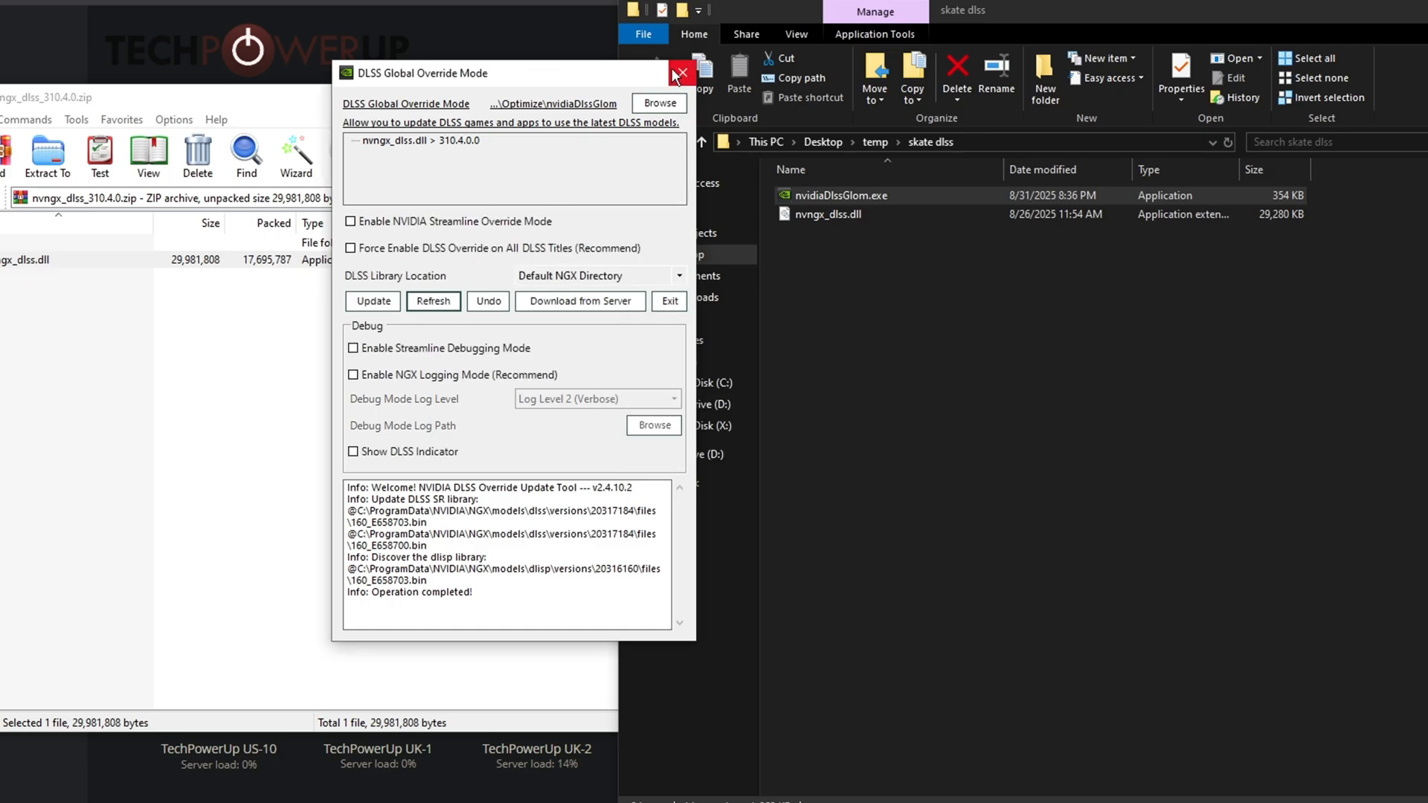
left_click(679, 73)
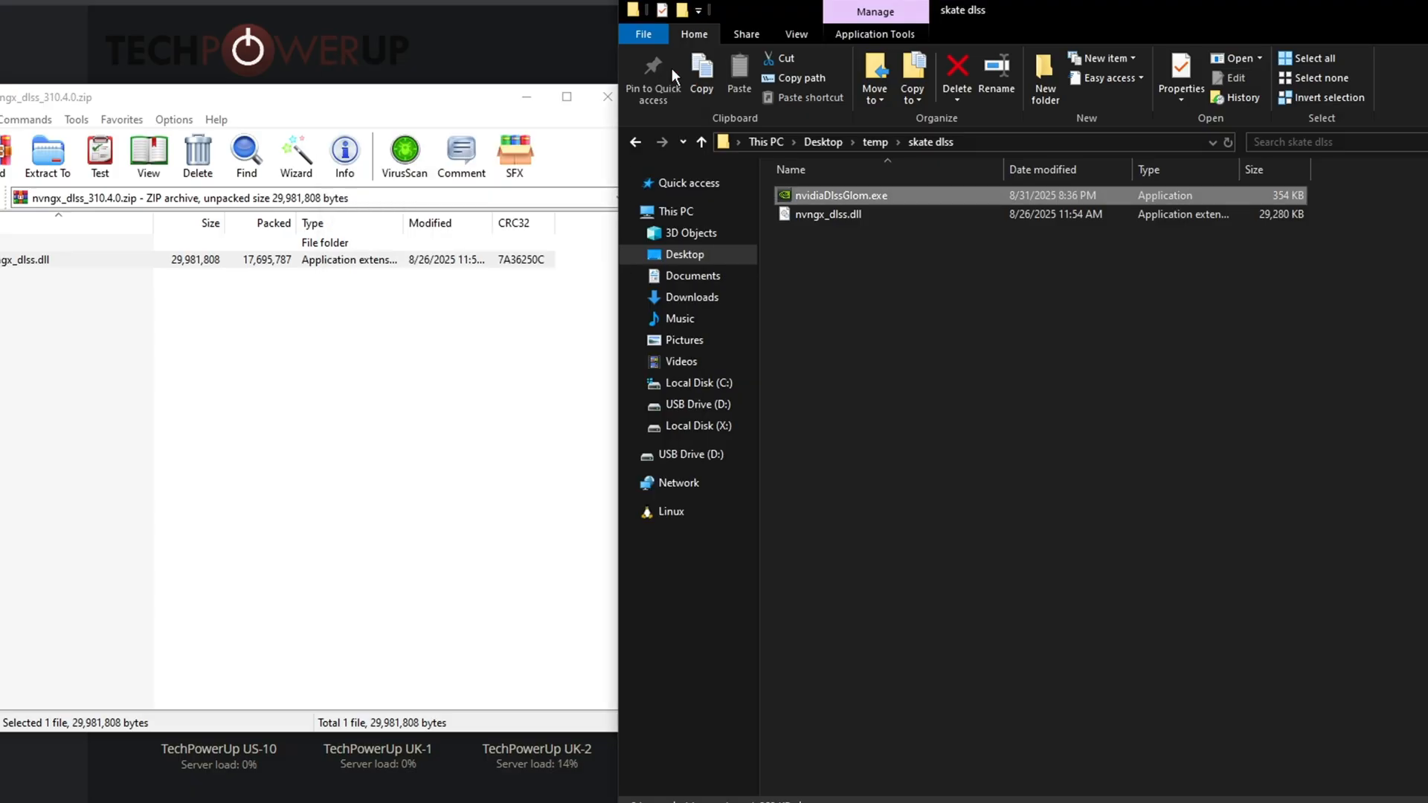
double_click(841, 195)
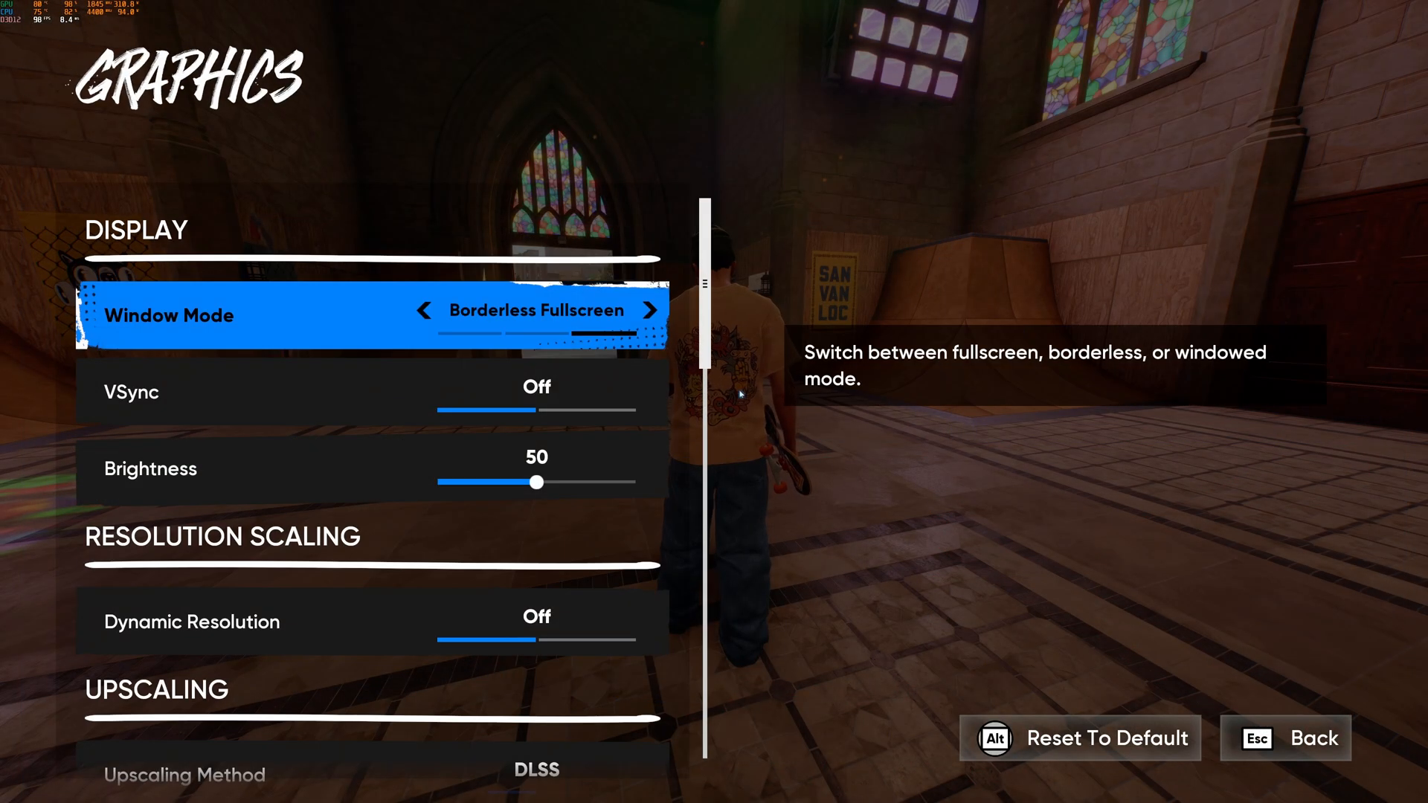
scroll("down", 3)
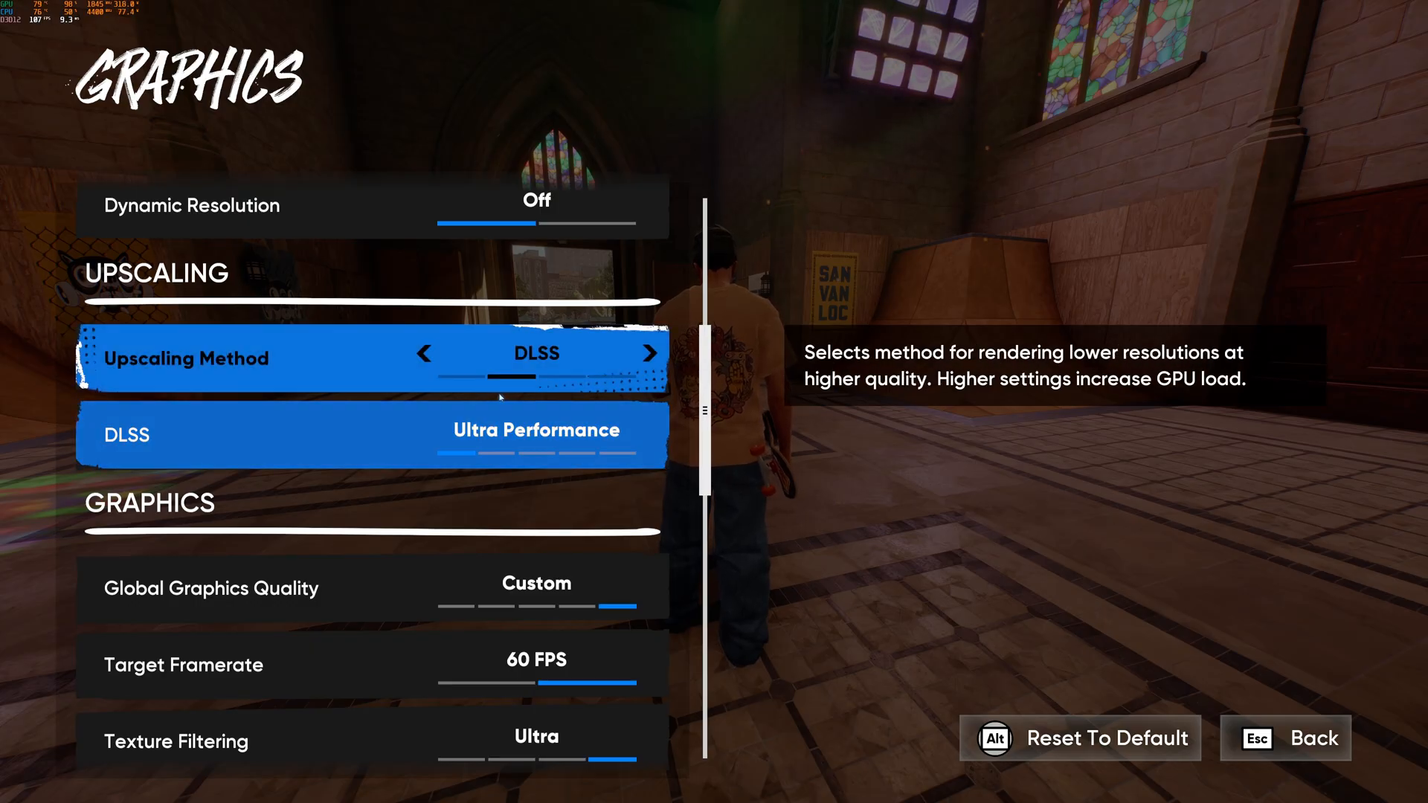
key("down")
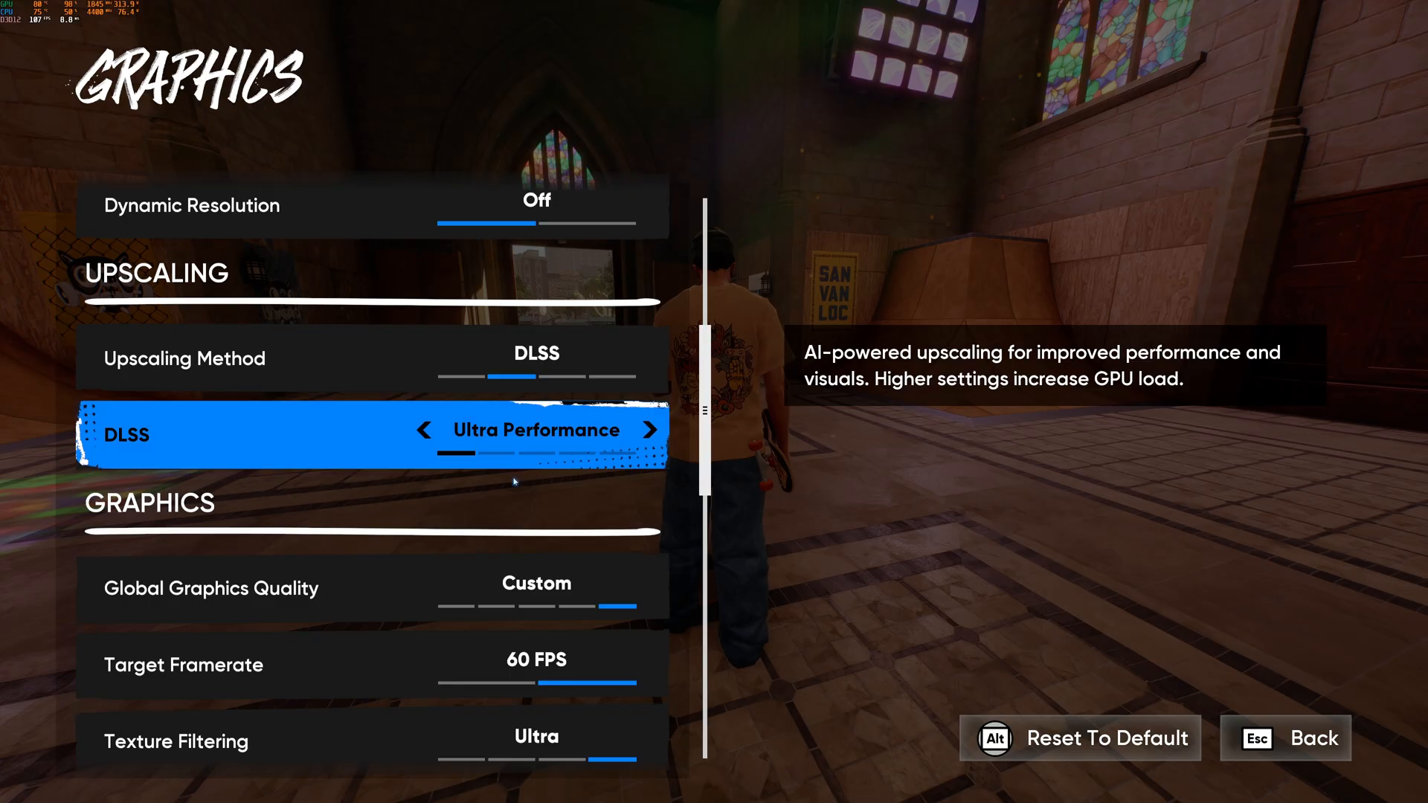
scroll("down", 3)
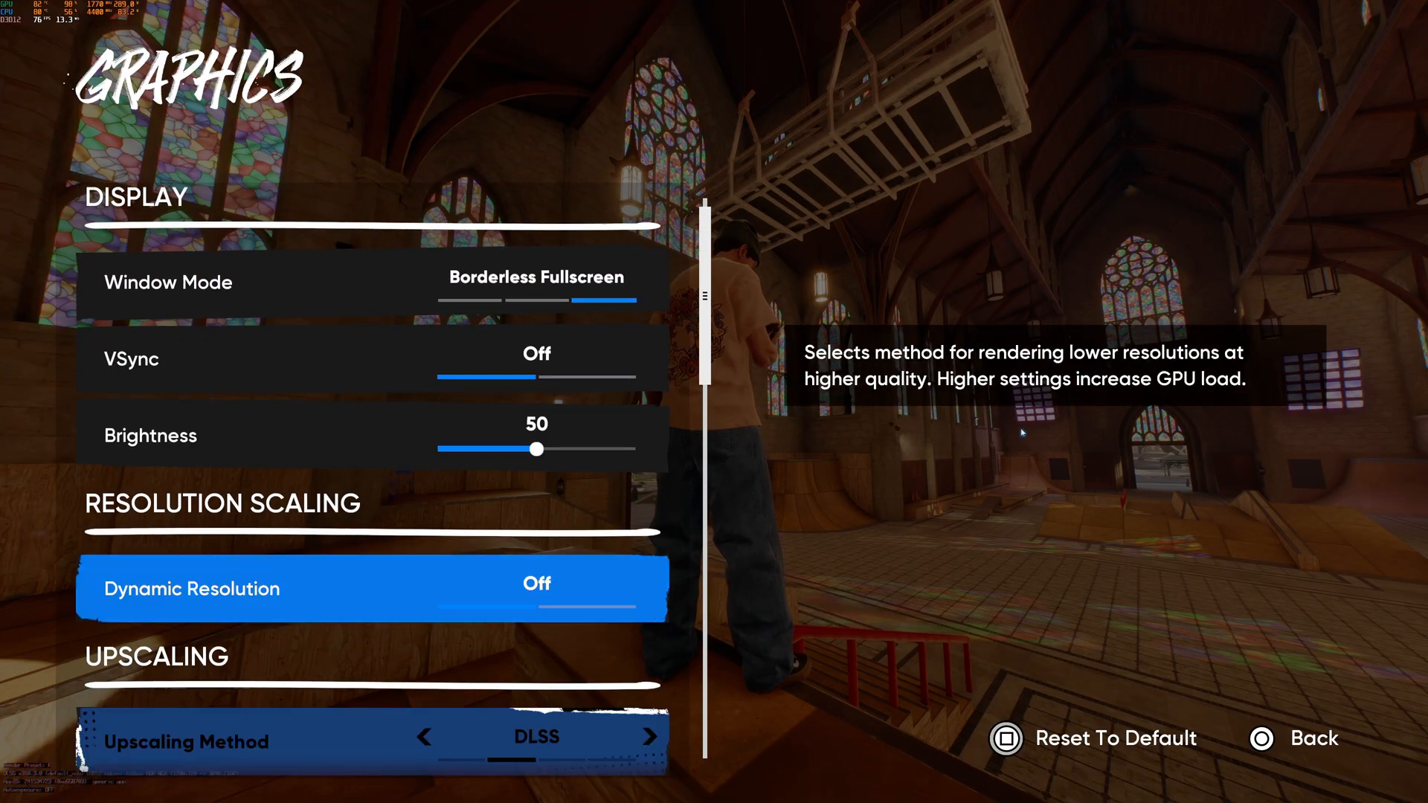
scroll("down", 3)
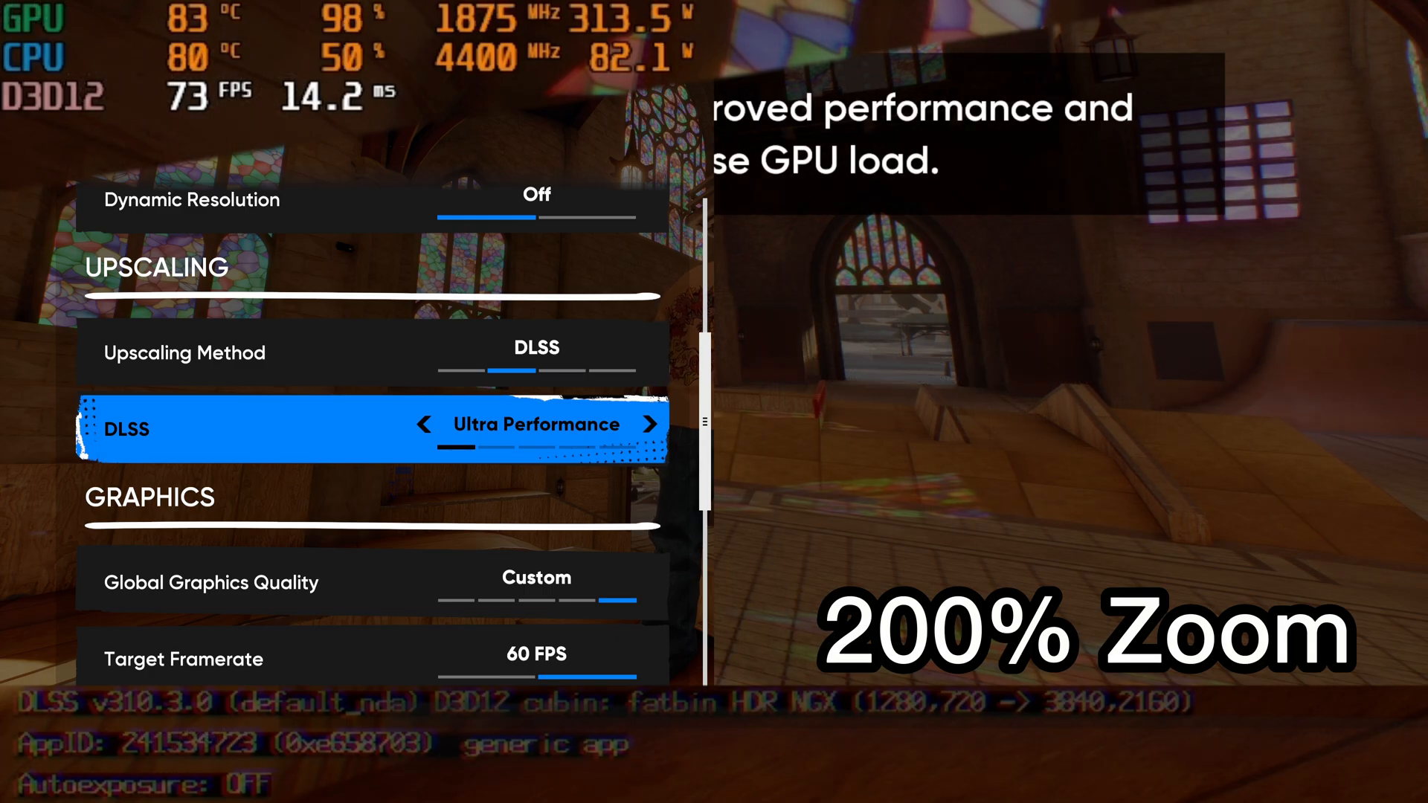
left_click(650, 425)
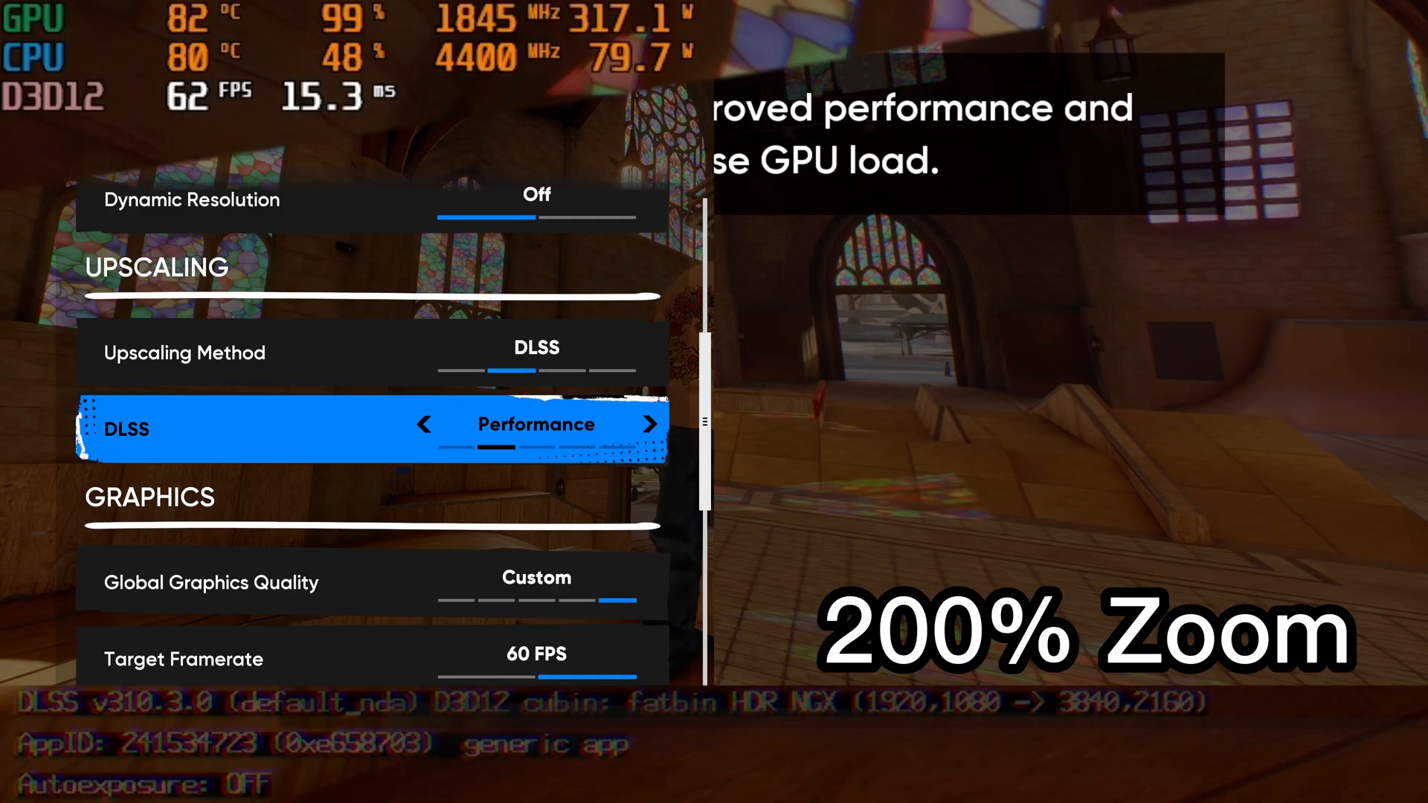
left_click(649, 424)
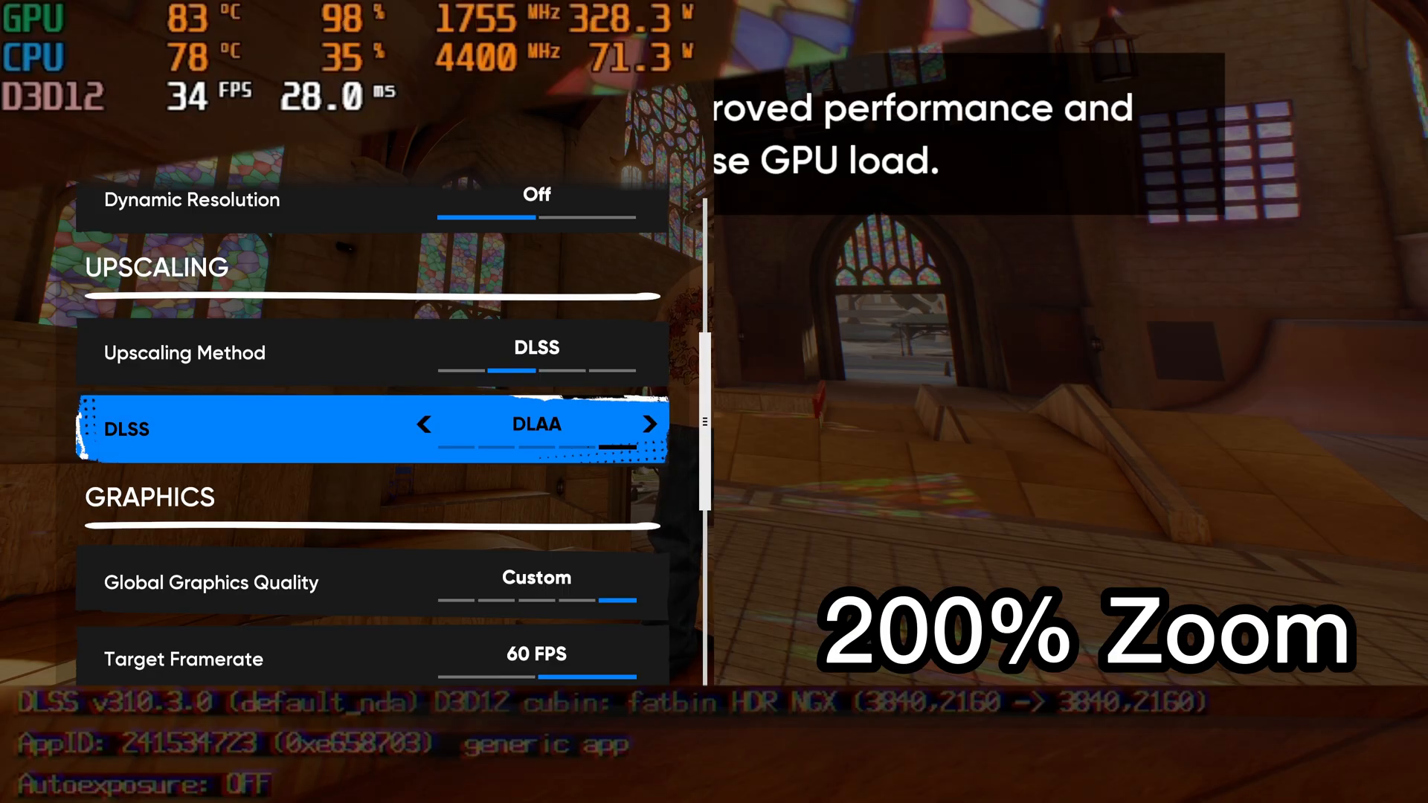
left_click(648, 425)
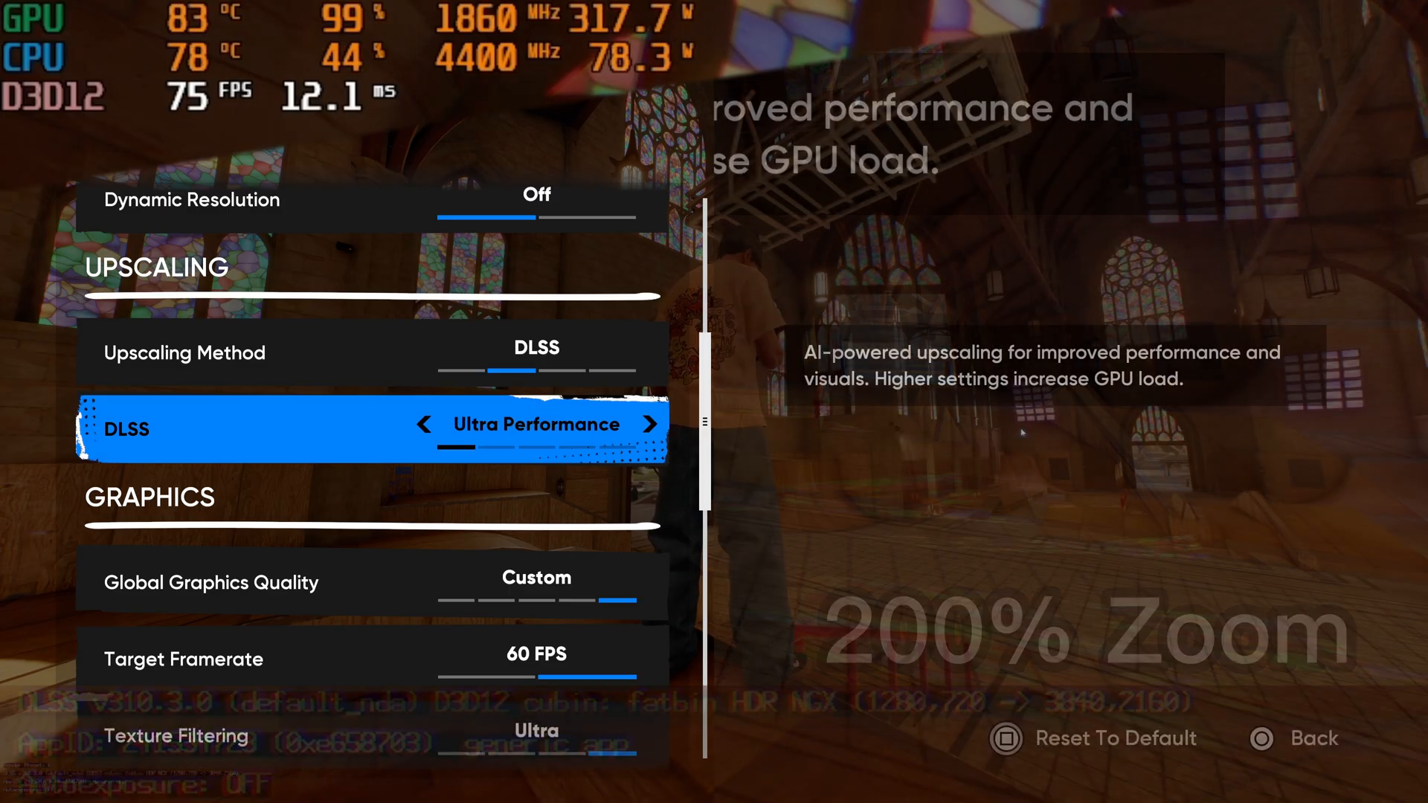
Step: Switch Depth of Field Quality from High to Off in the graphics list
key("down")
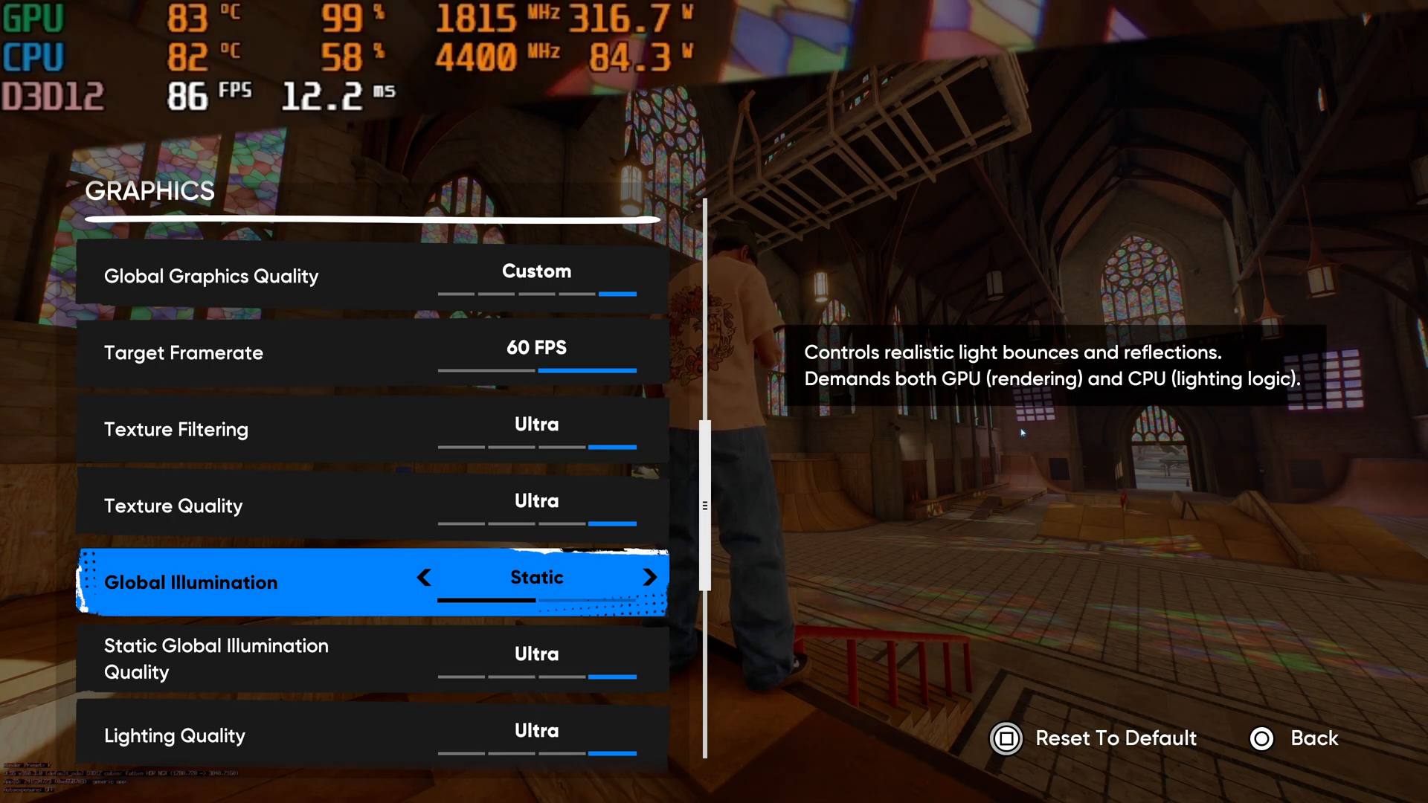
scroll("down", 3)
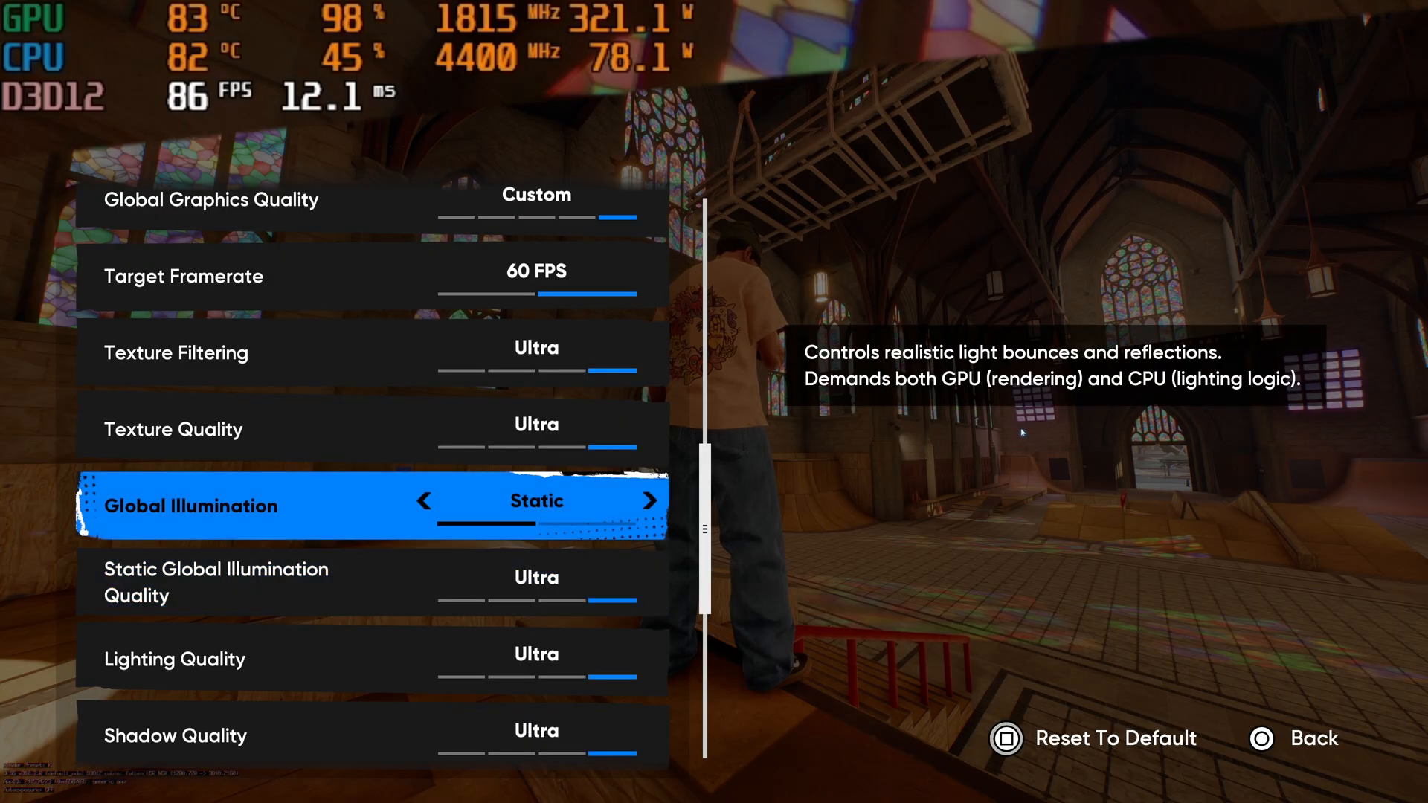
scroll("down", 3)
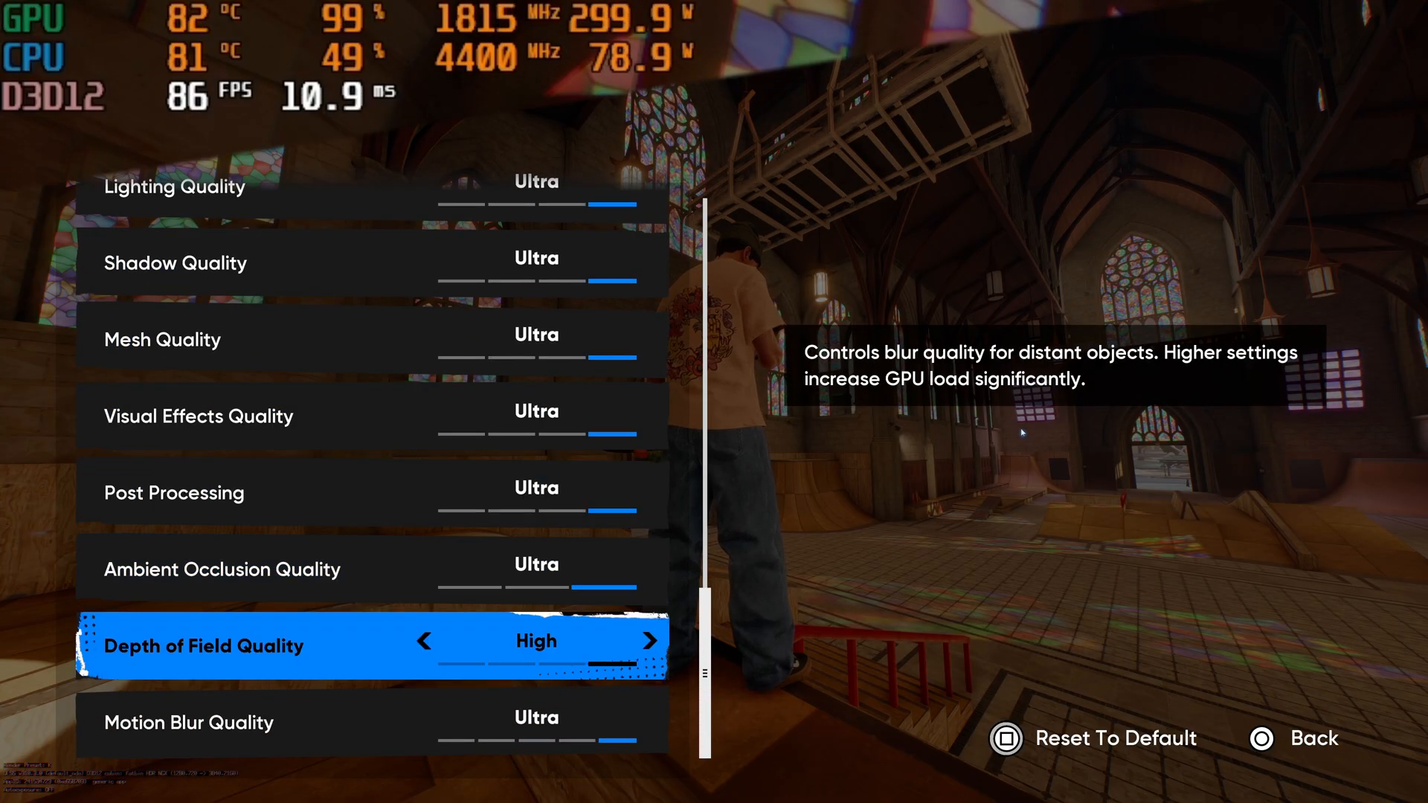
left_click(422, 641)
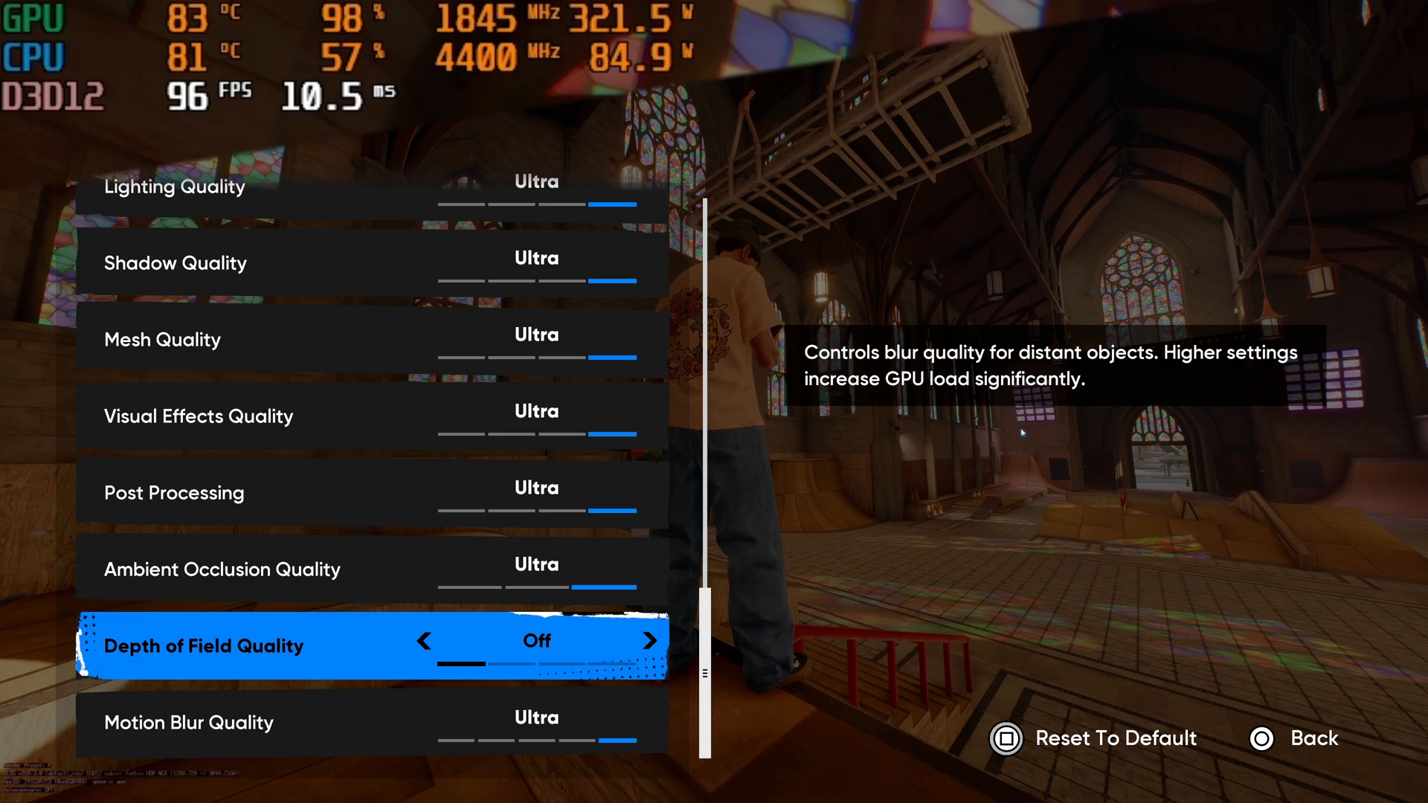